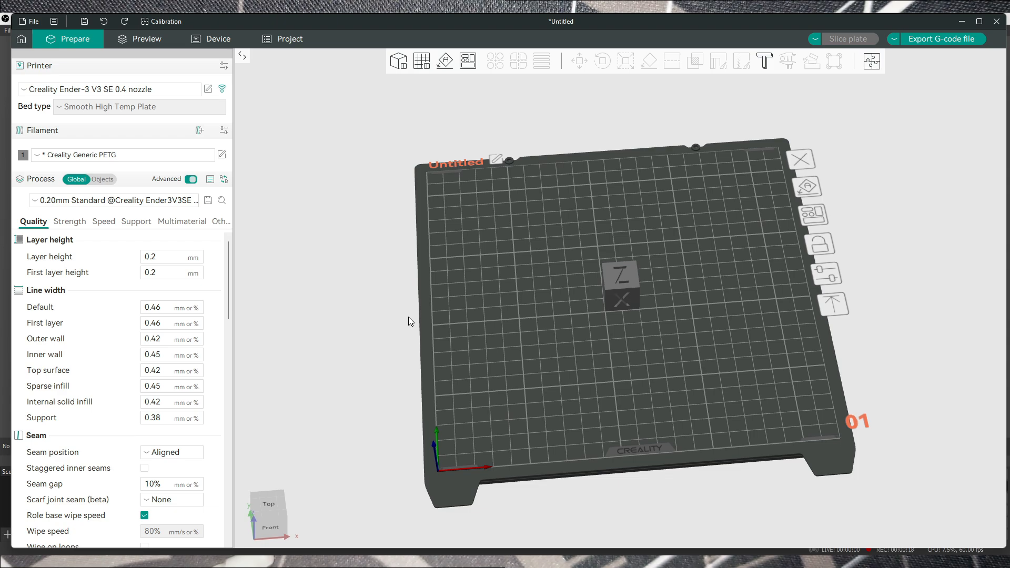
mouse_move(396, 297)
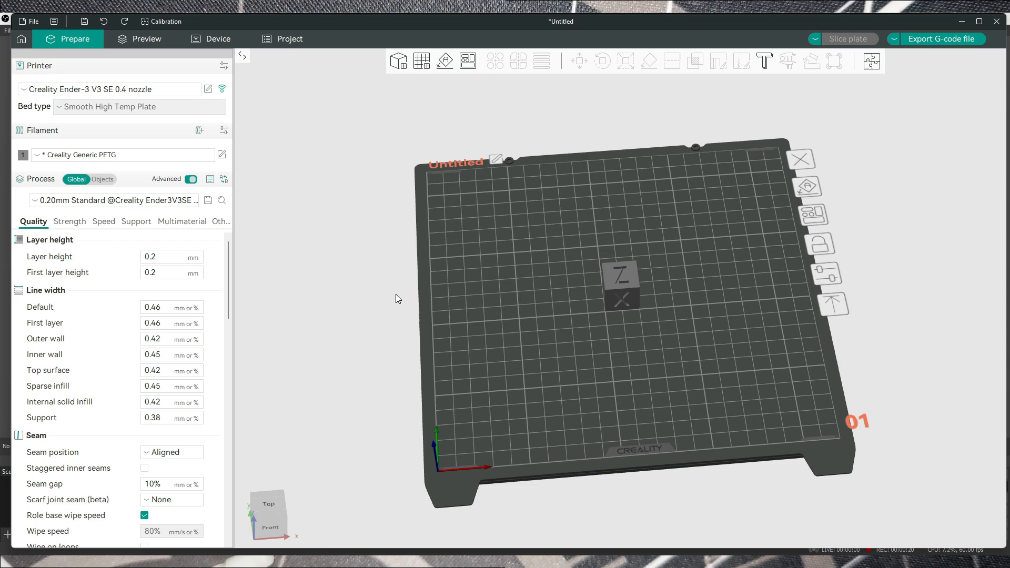
mouse_move(311, 228)
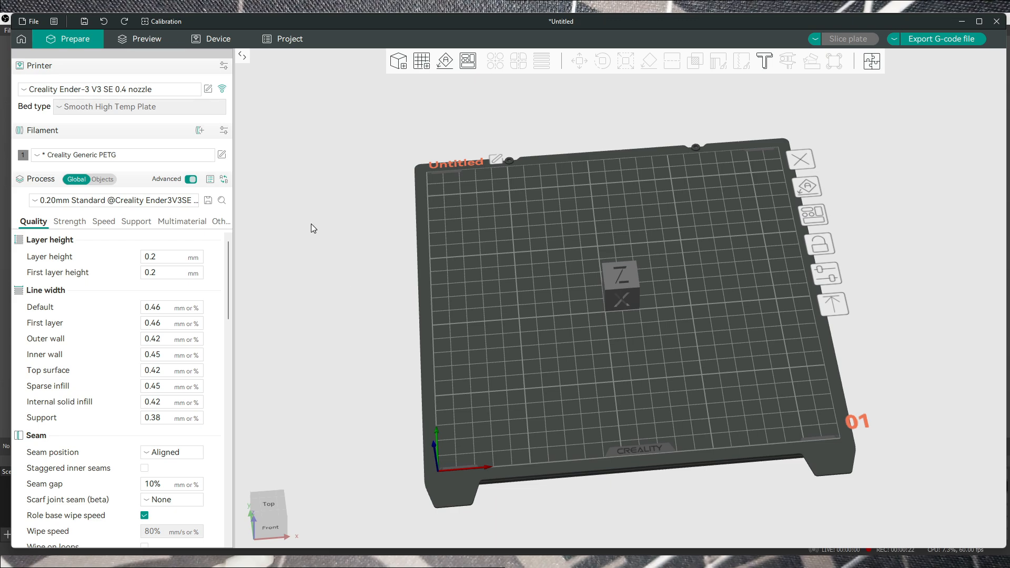
mouse_move(297, 123)
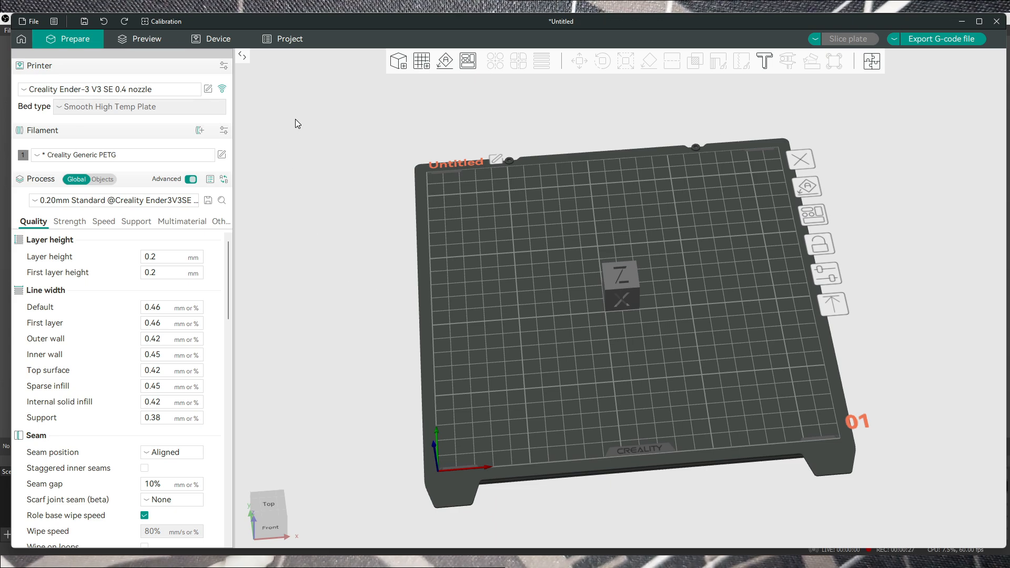
mouse_move(163, 21)
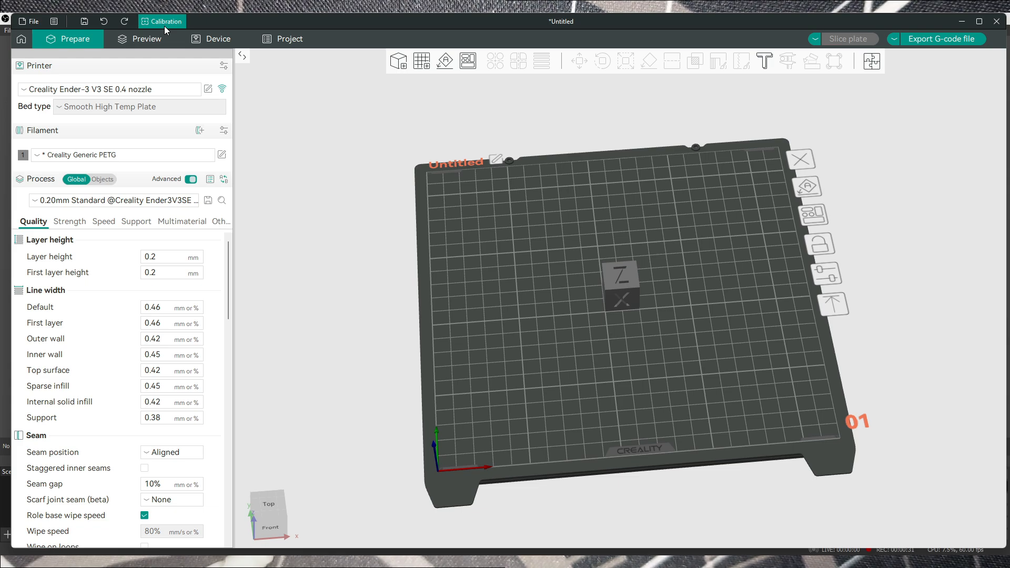
Start a pressure advance calibration and choose the PA Pattern method.
click(162, 21)
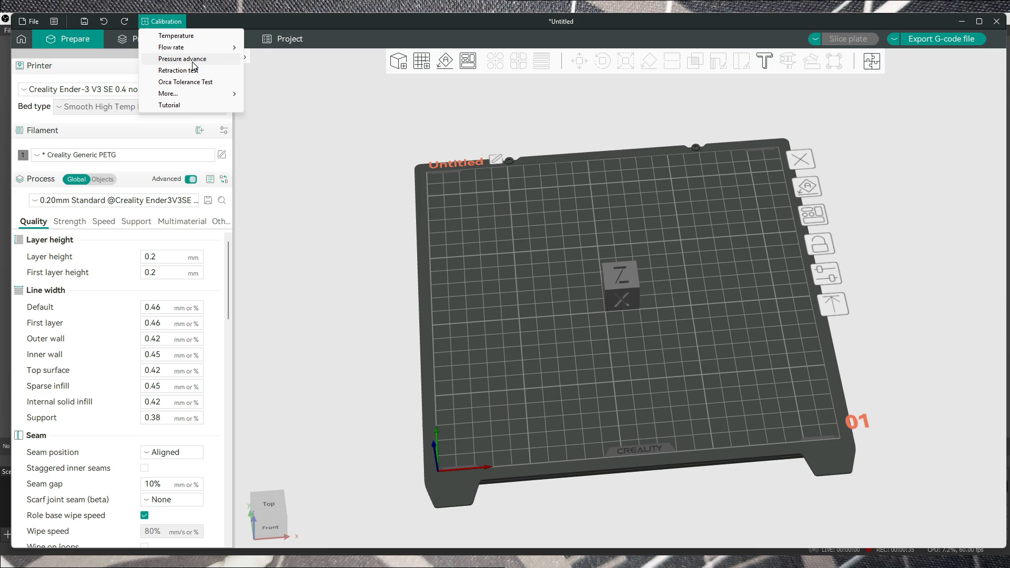
click(182, 59)
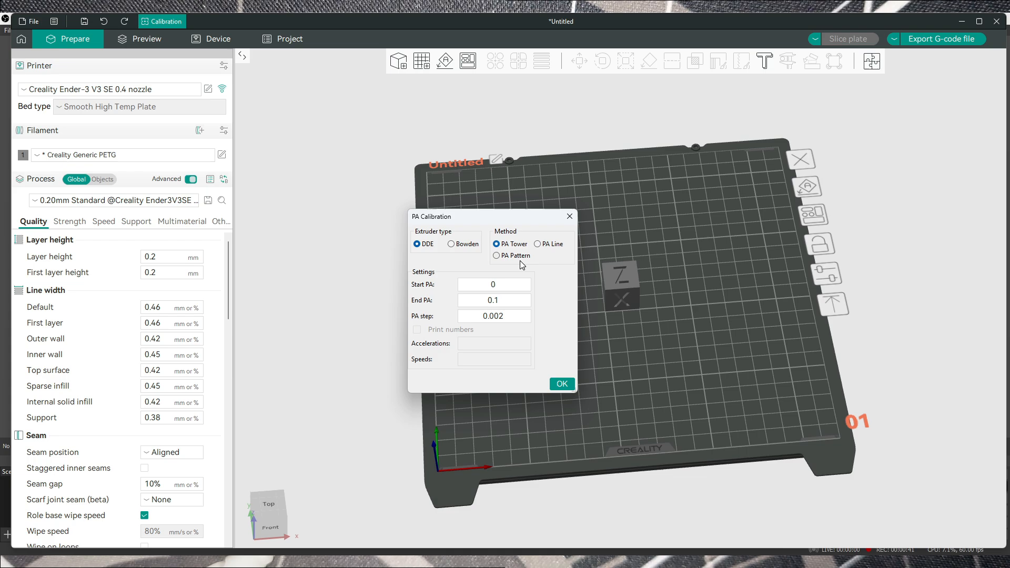
click(537, 243)
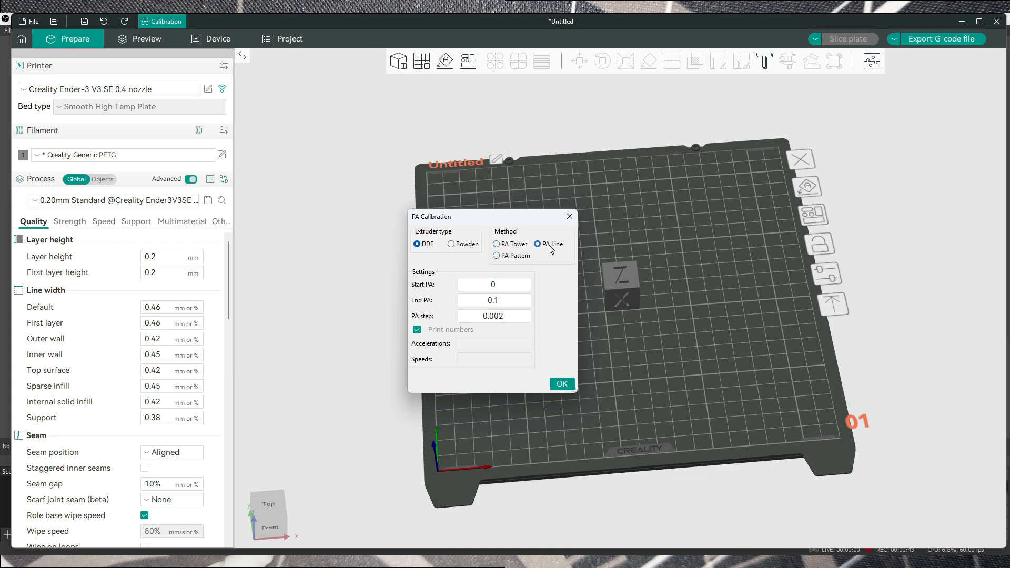
click(497, 255)
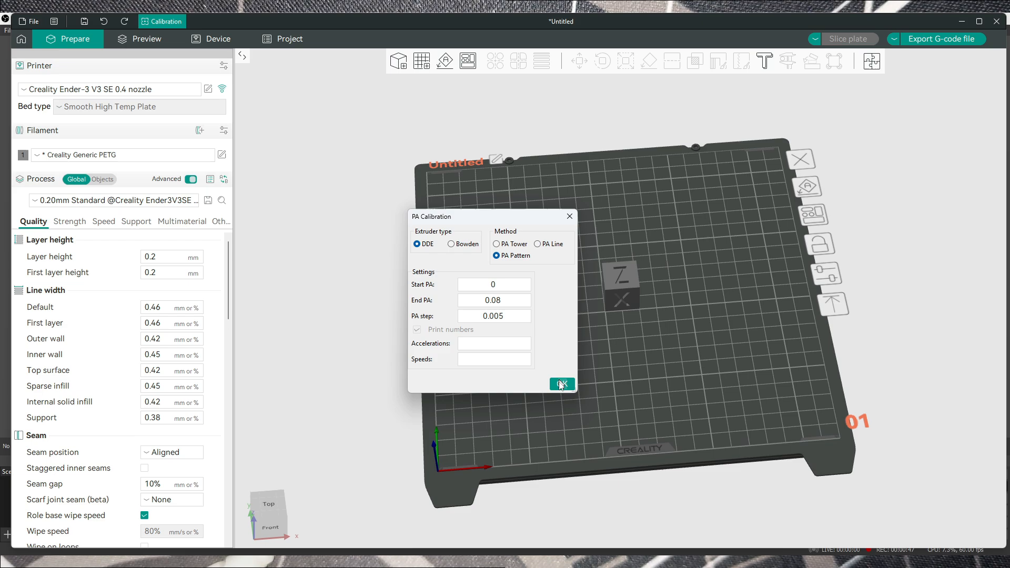
Confirm the pattern test (0 to 0.08, step 0.005) without saving the project and slice it.
click(560, 383)
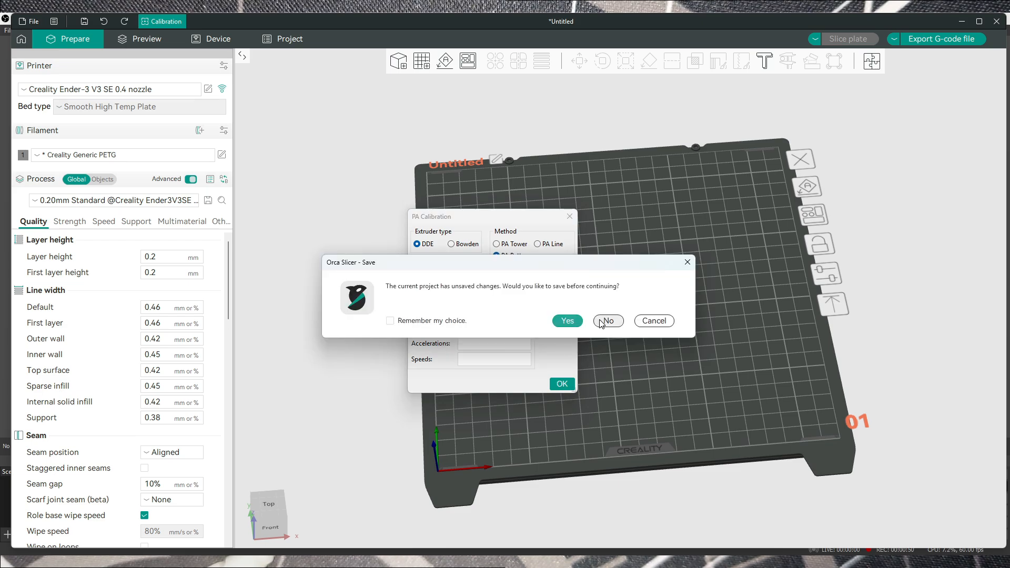
click(606, 321)
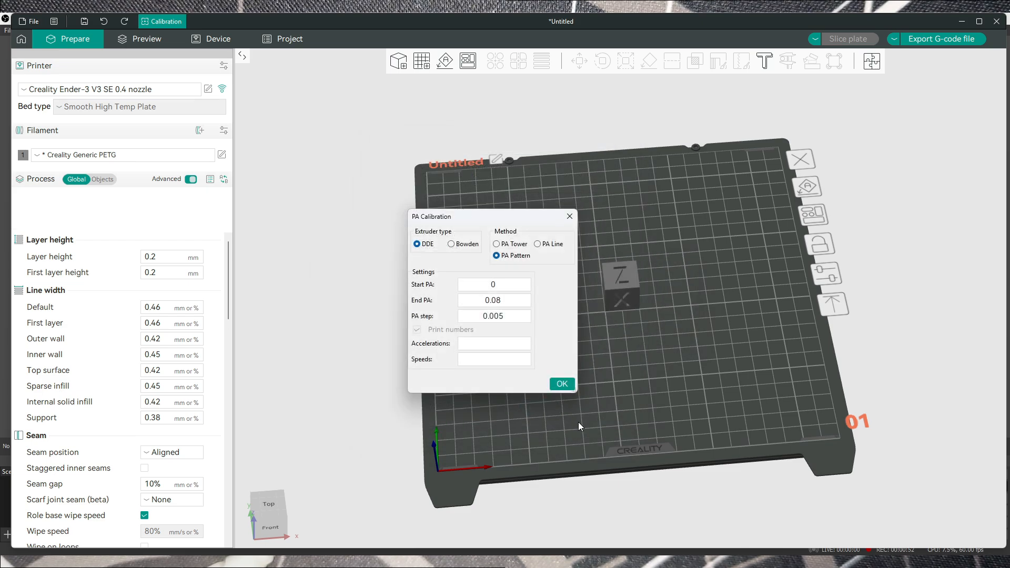
click(561, 383)
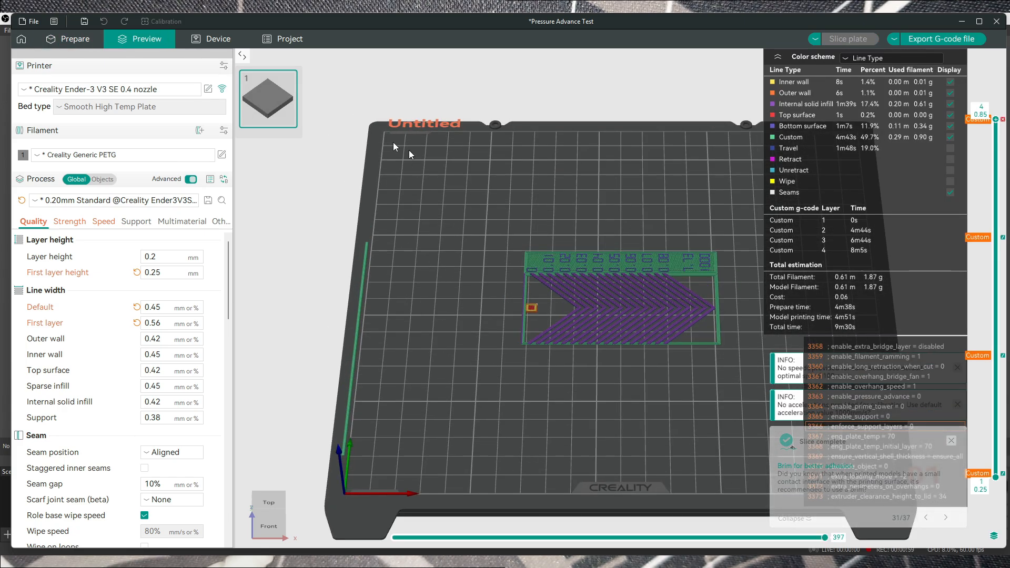
Replace it with a PA Line test (0 to 0.1, step 0.002), discarding modified preset values.
click(163, 21)
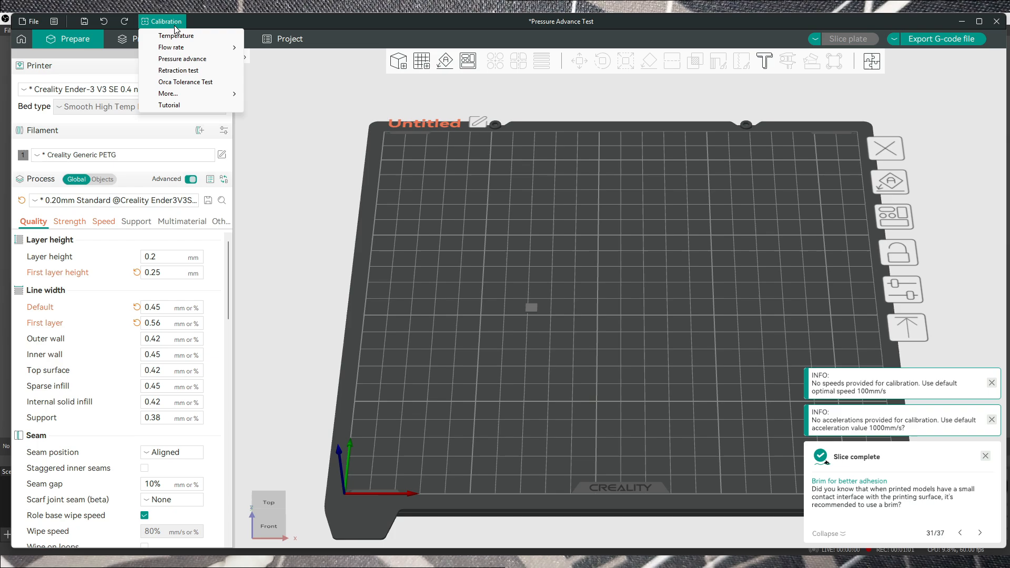
click(182, 59)
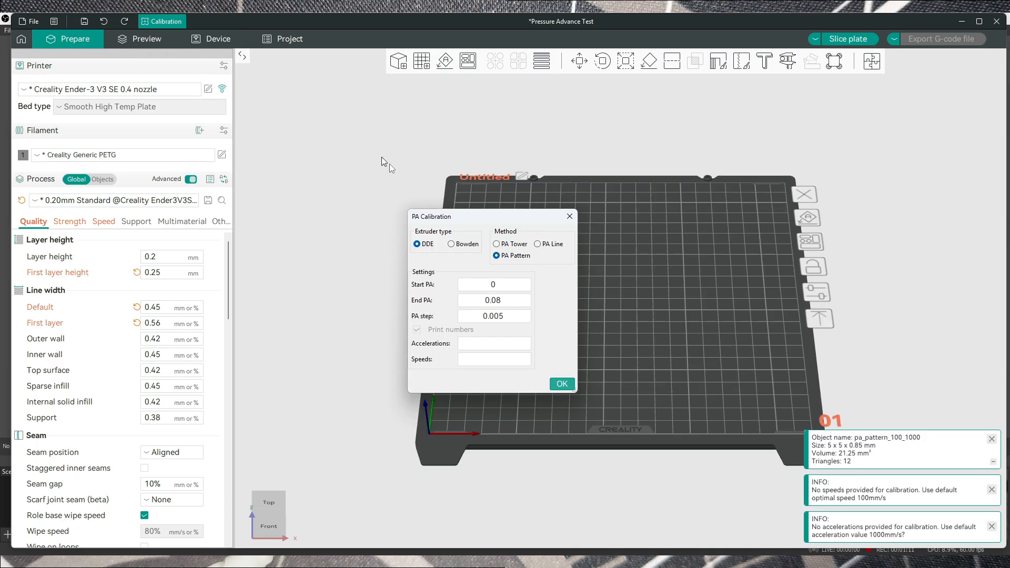
click(538, 243)
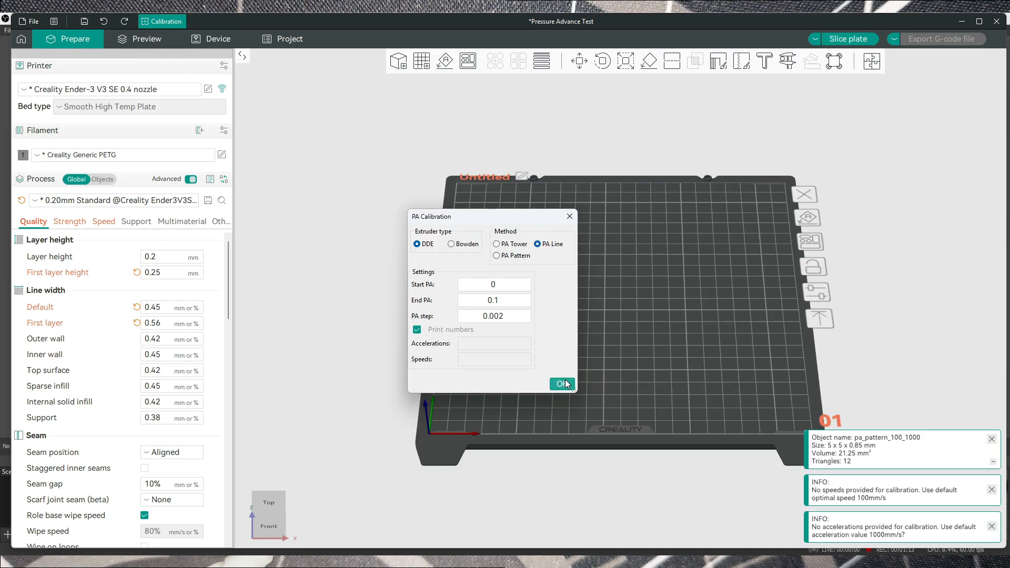
click(560, 385)
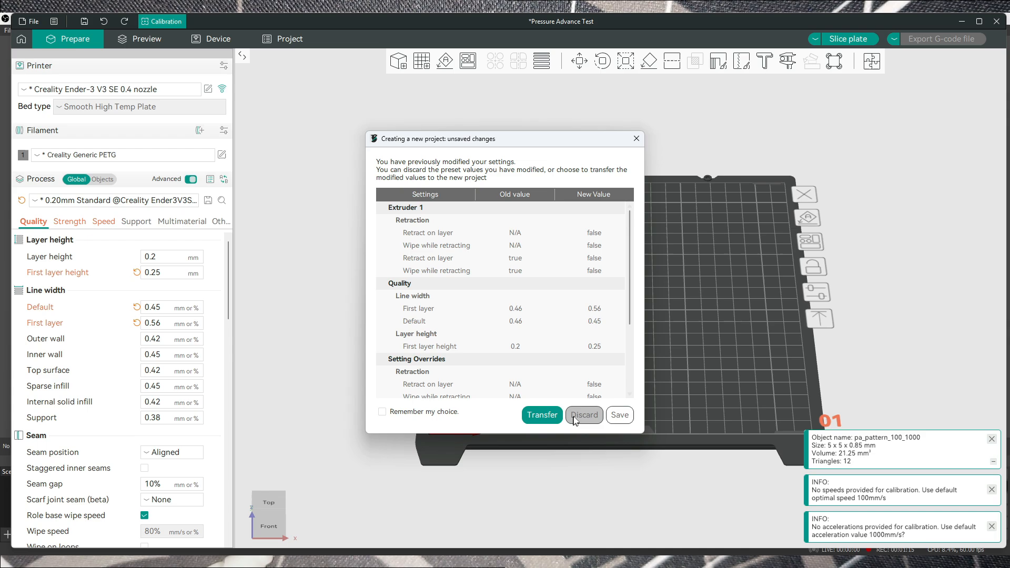
click(583, 415)
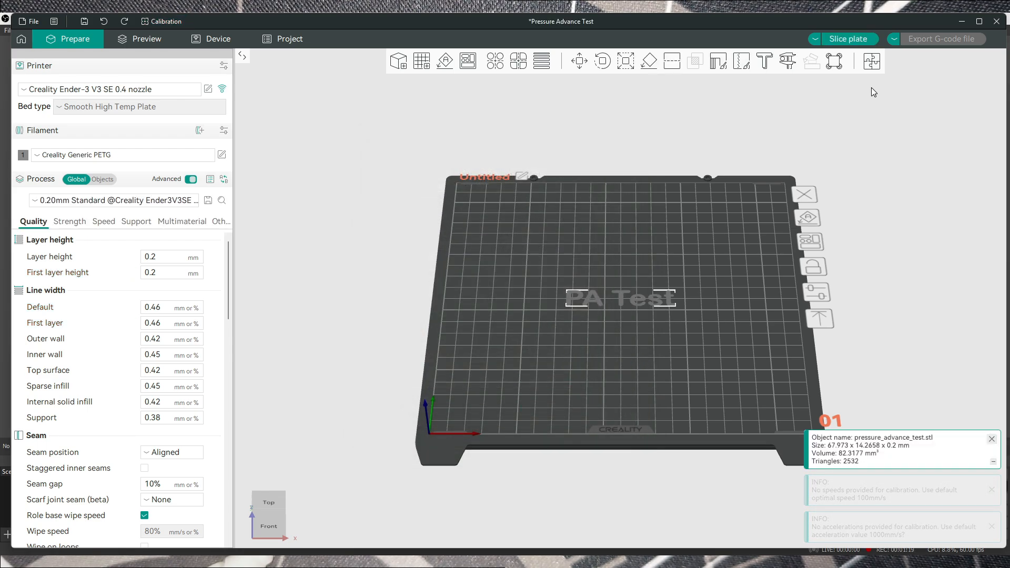
Slice the pressure advance line test to preview its toolpaths.
click(849, 39)
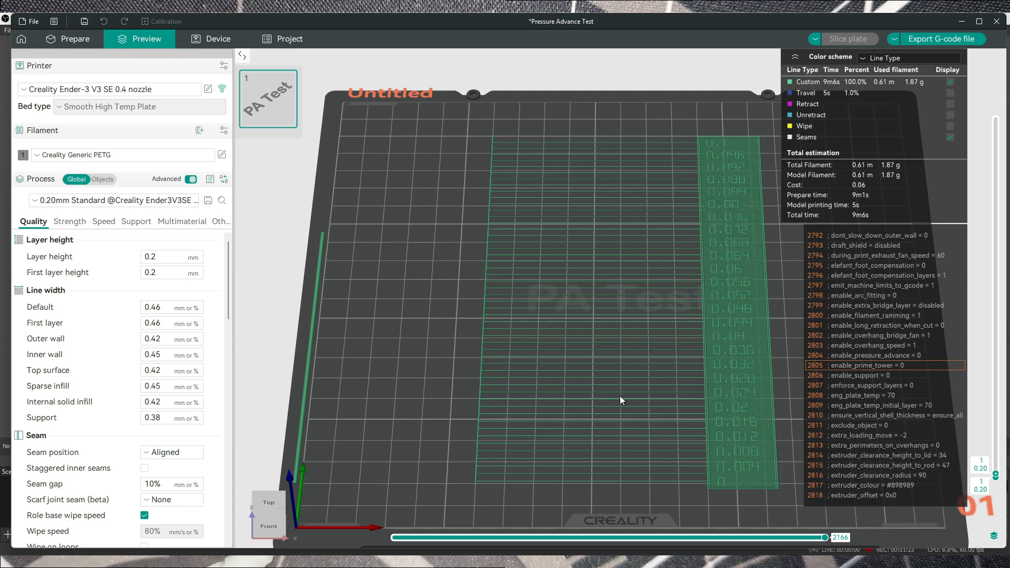
mouse_move(760, 340)
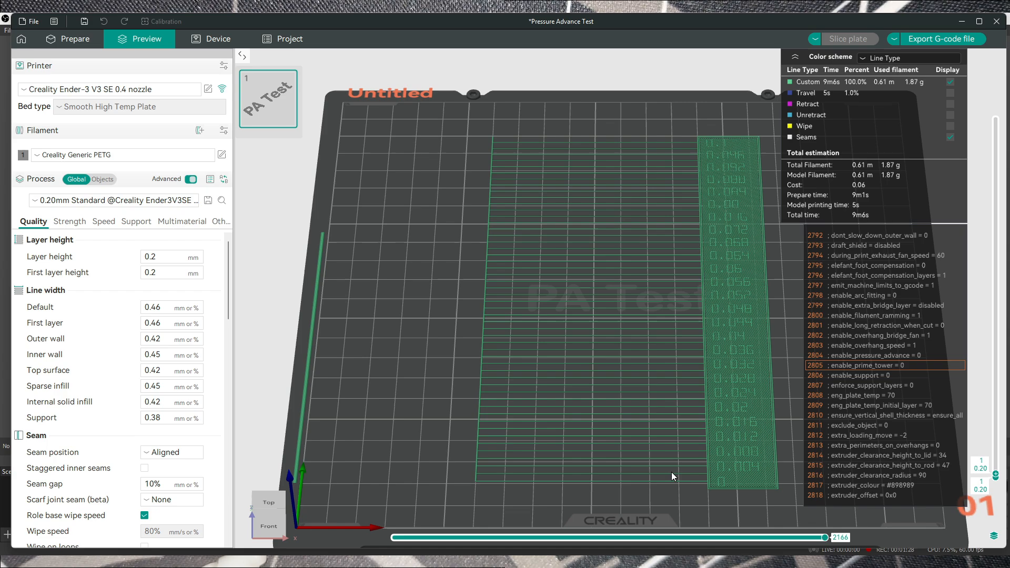
mouse_move(625, 206)
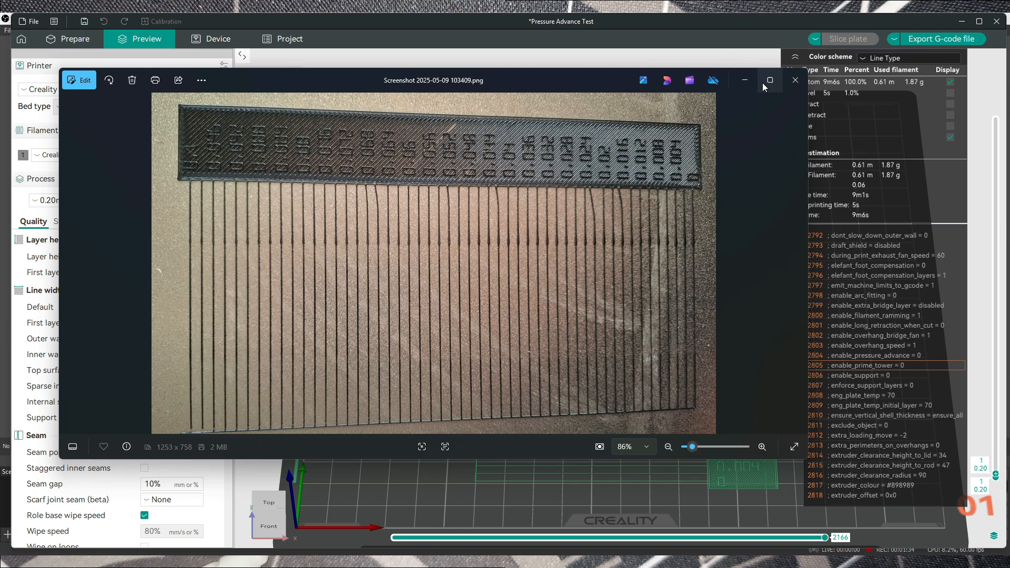
Enlarge the photo of the printed PA line test in Windows Photos.
click(769, 80)
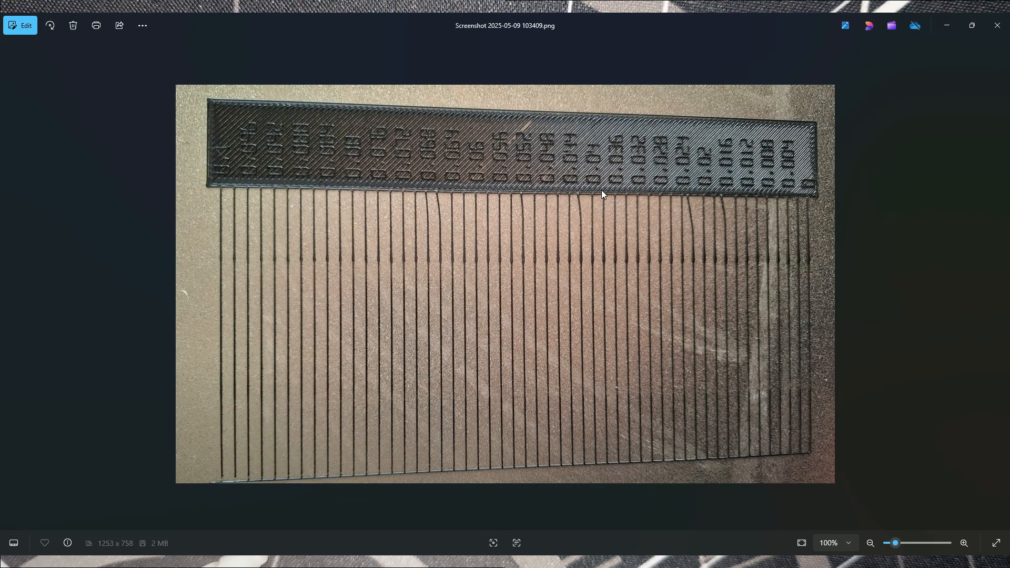
mouse_move(748, 197)
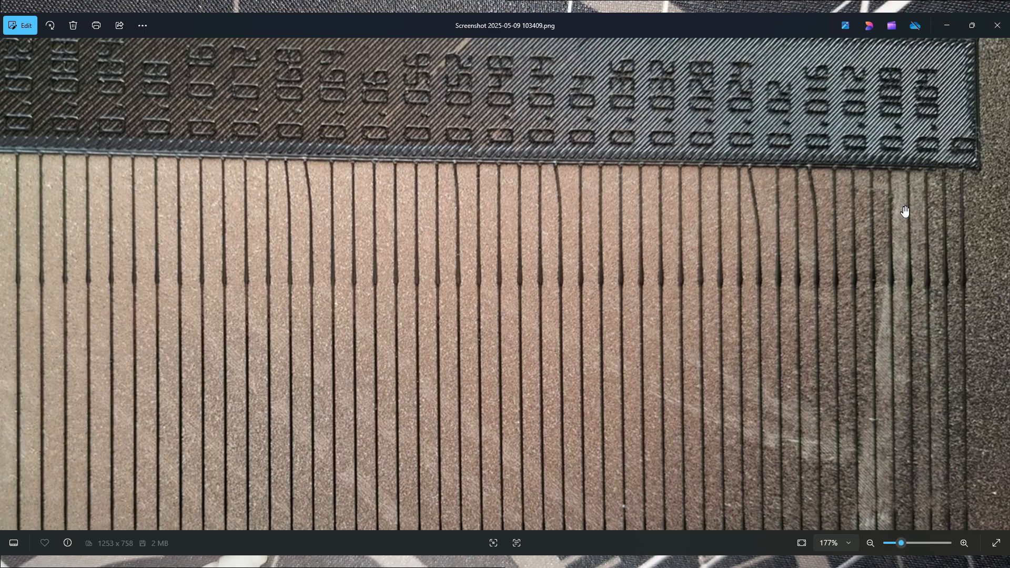
mouse_move(876, 194)
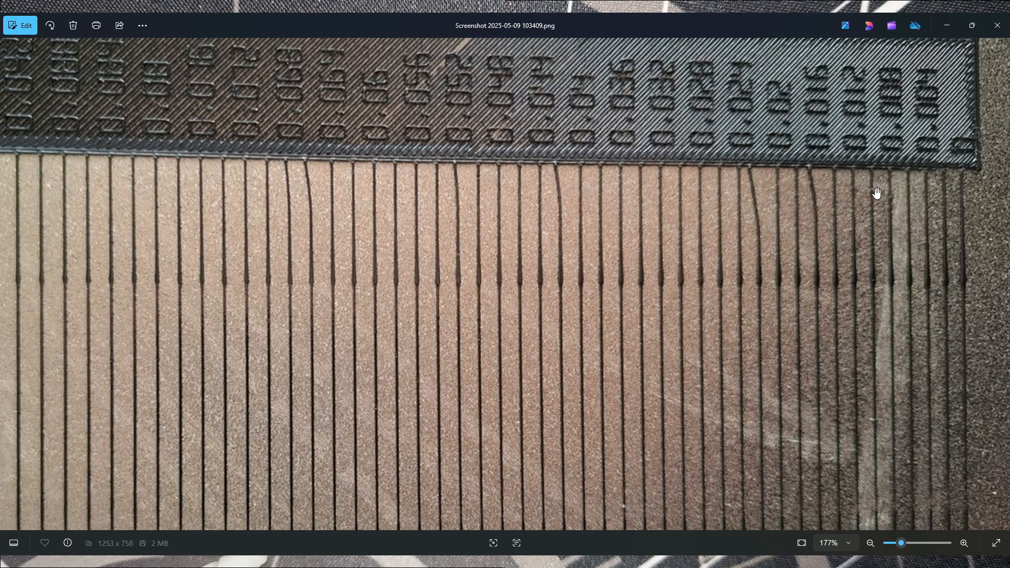
mouse_move(883, 176)
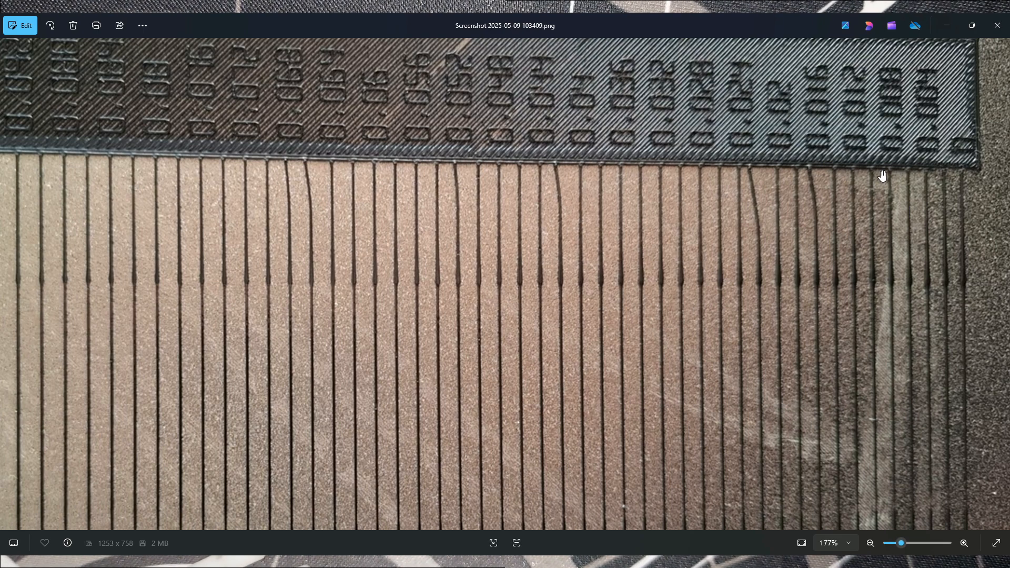
mouse_move(868, 103)
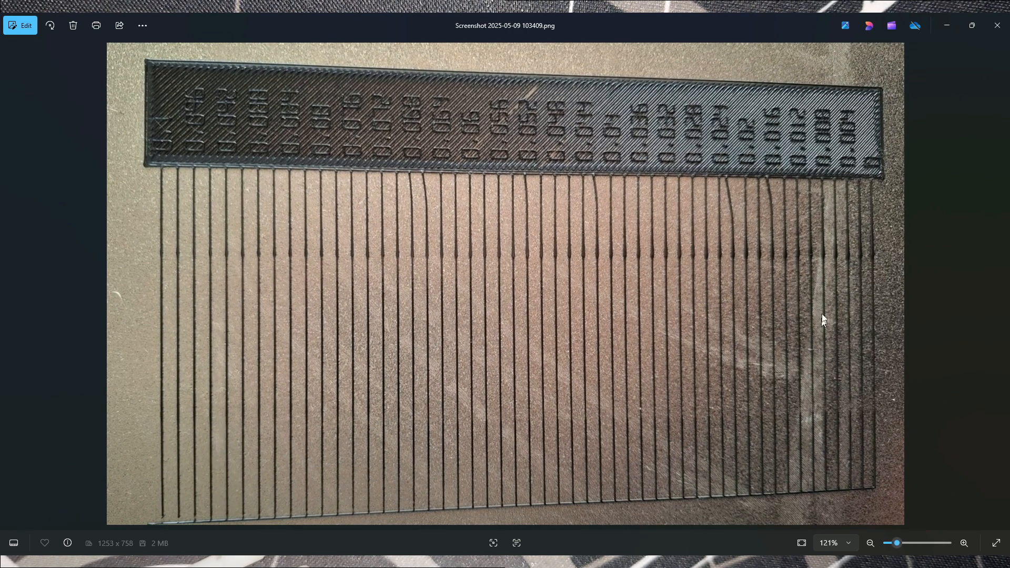
mouse_move(183, 173)
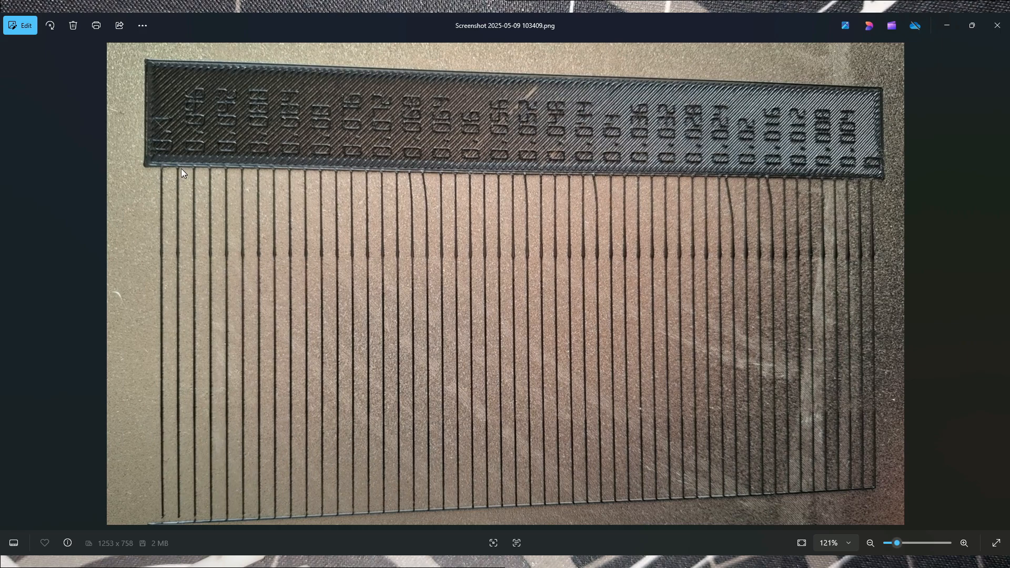
mouse_move(166, 205)
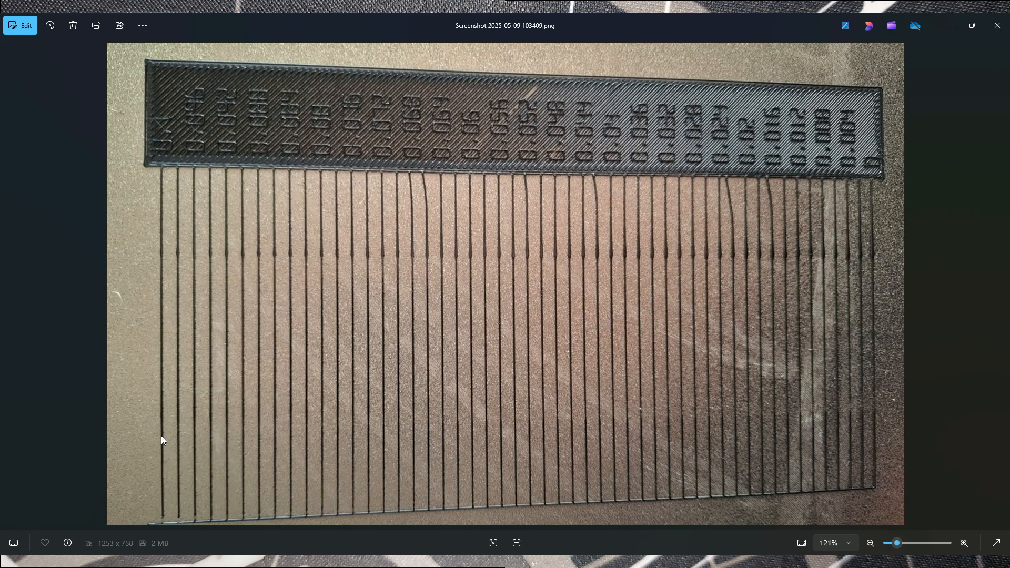
mouse_move(167, 181)
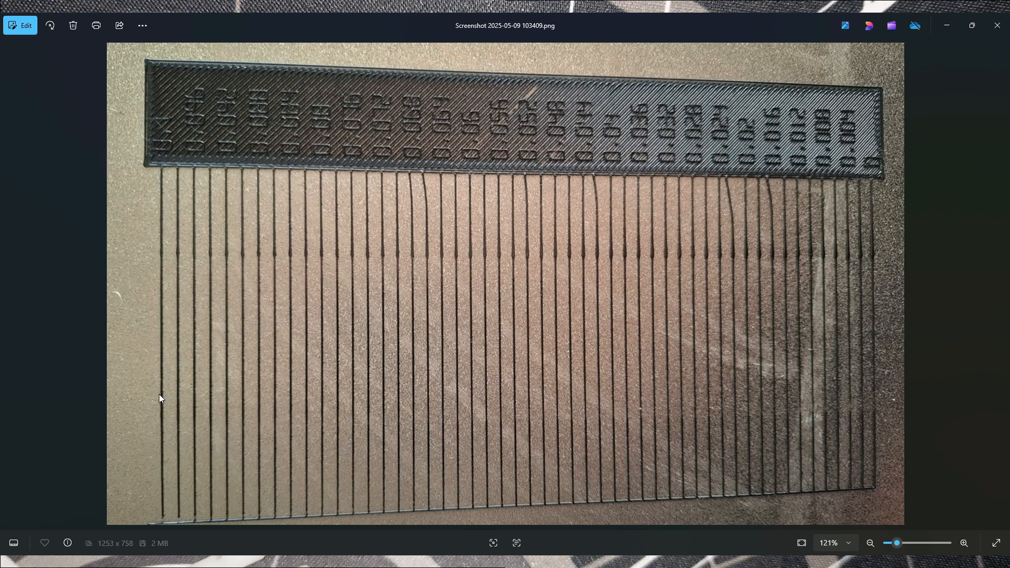
mouse_move(172, 408)
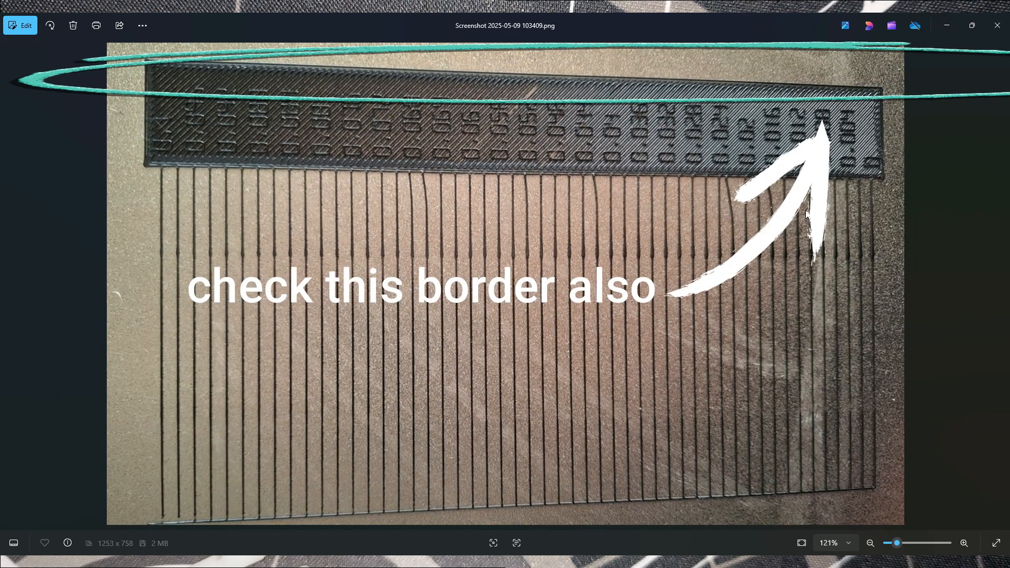
mouse_move(822, 317)
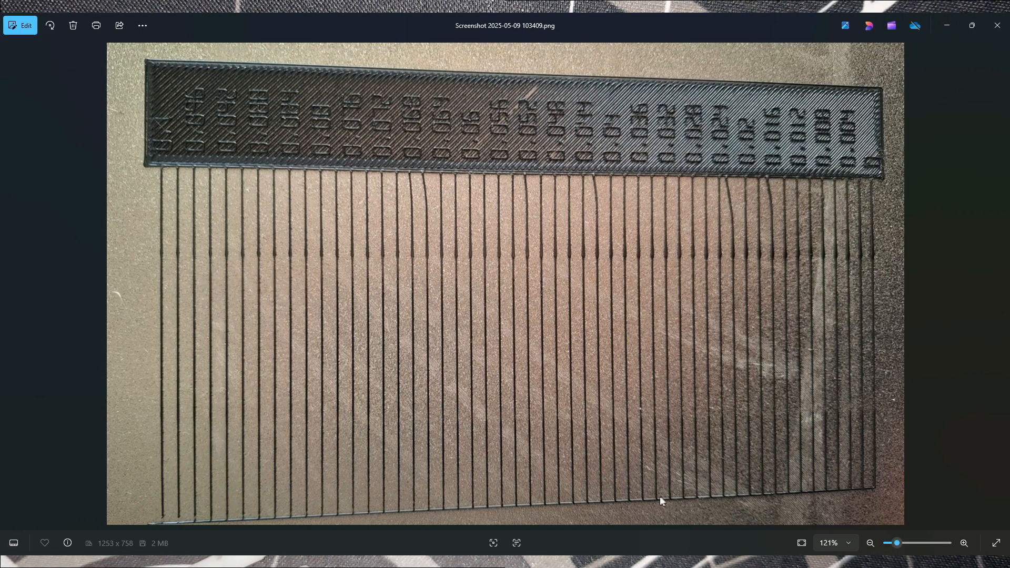
mouse_move(548, 296)
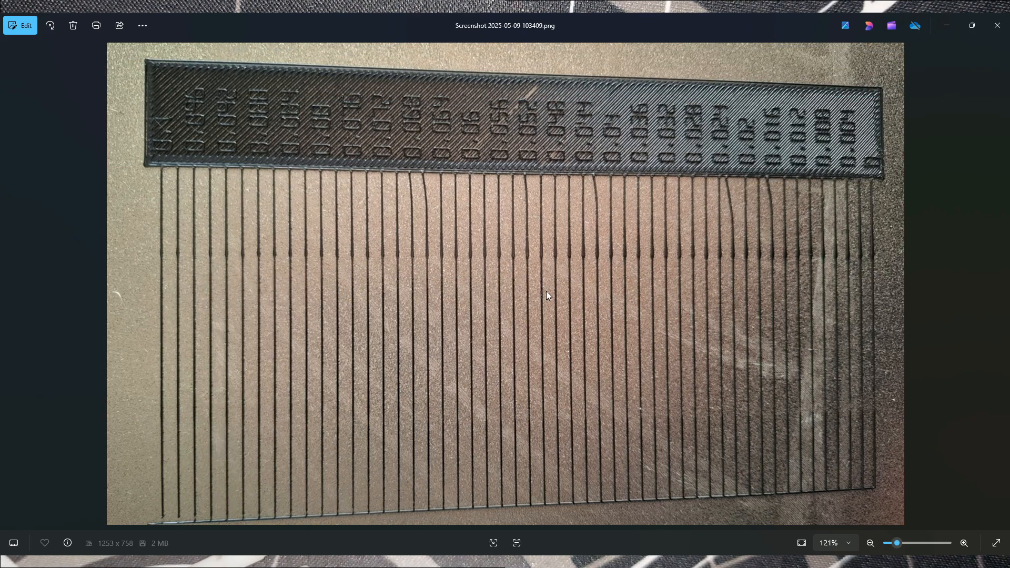
mouse_move(635, 527)
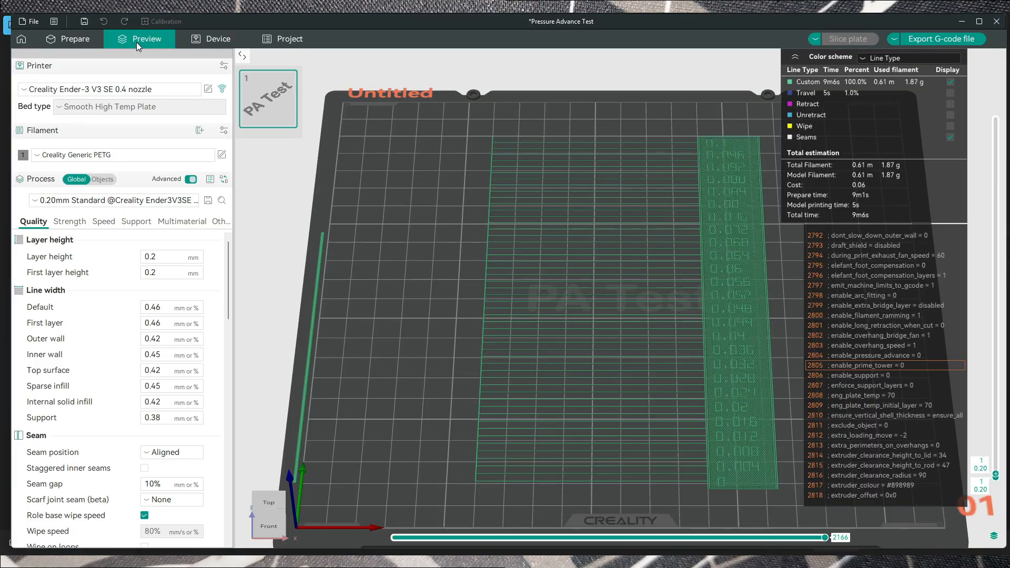
Return to Prepare and import xyzCalibration_cube.stl onto the empty plate.
click(76, 39)
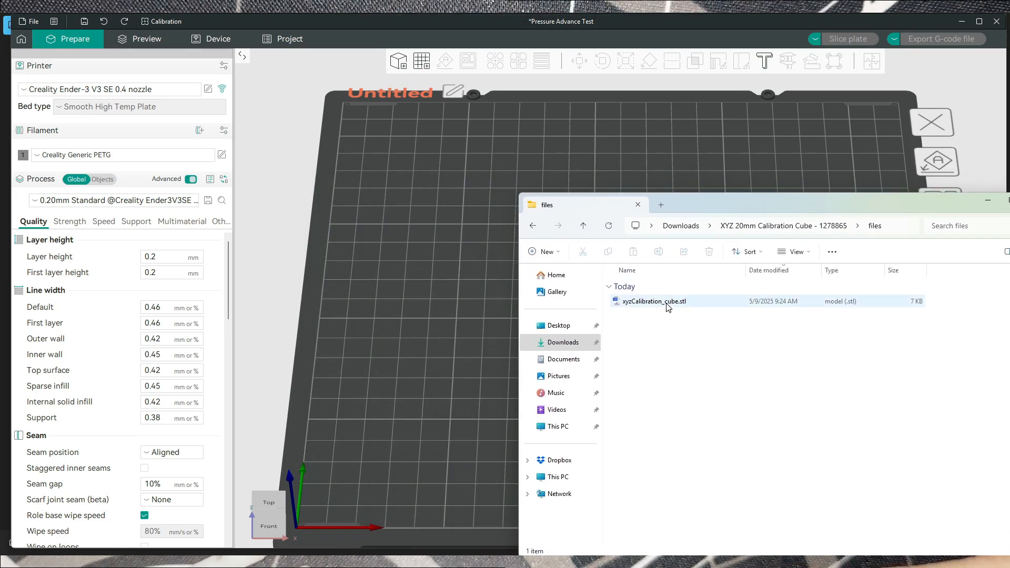
double_click(655, 301)
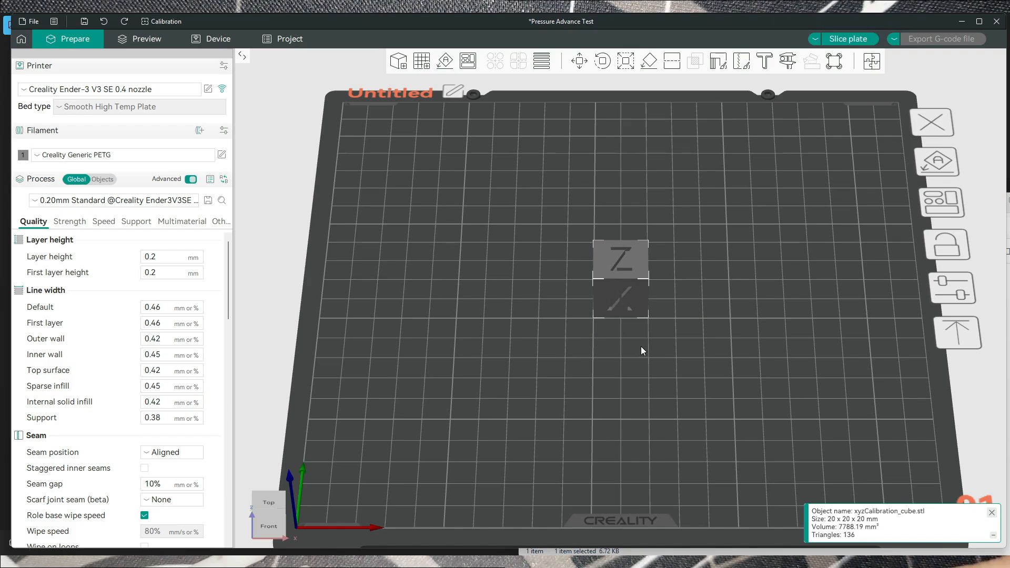
mouse_move(696, 220)
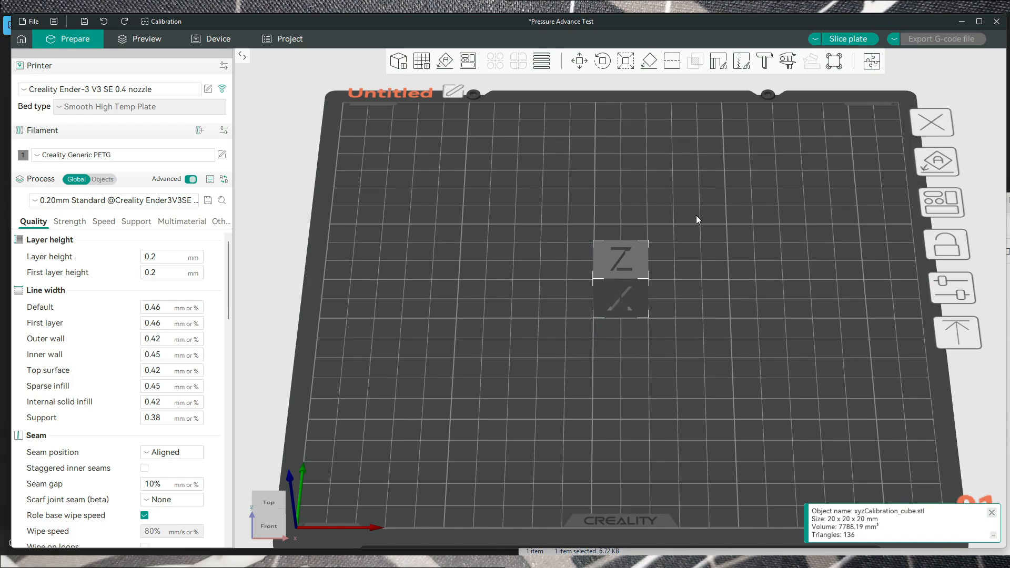
mouse_move(225, 173)
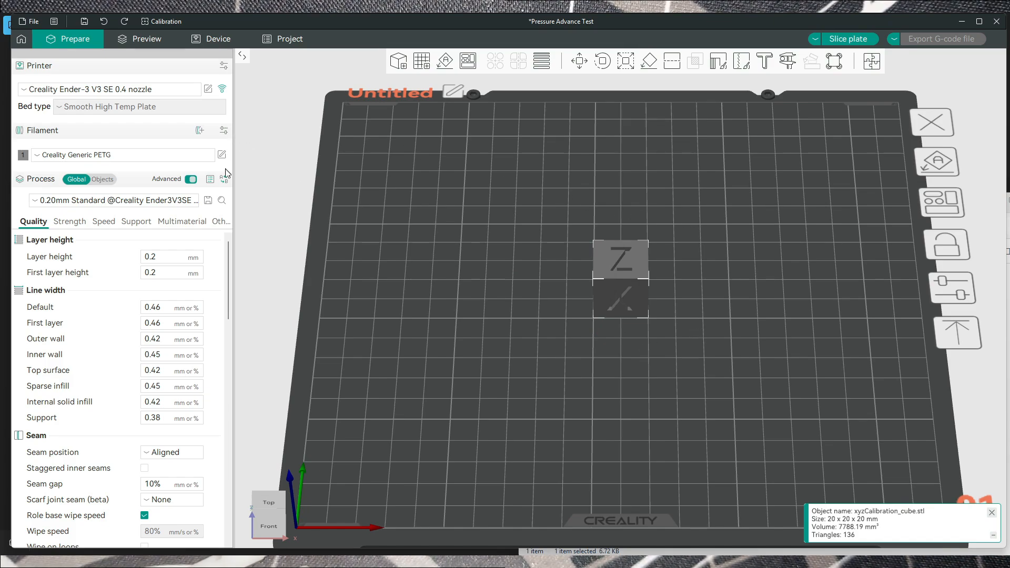
mouse_move(223, 155)
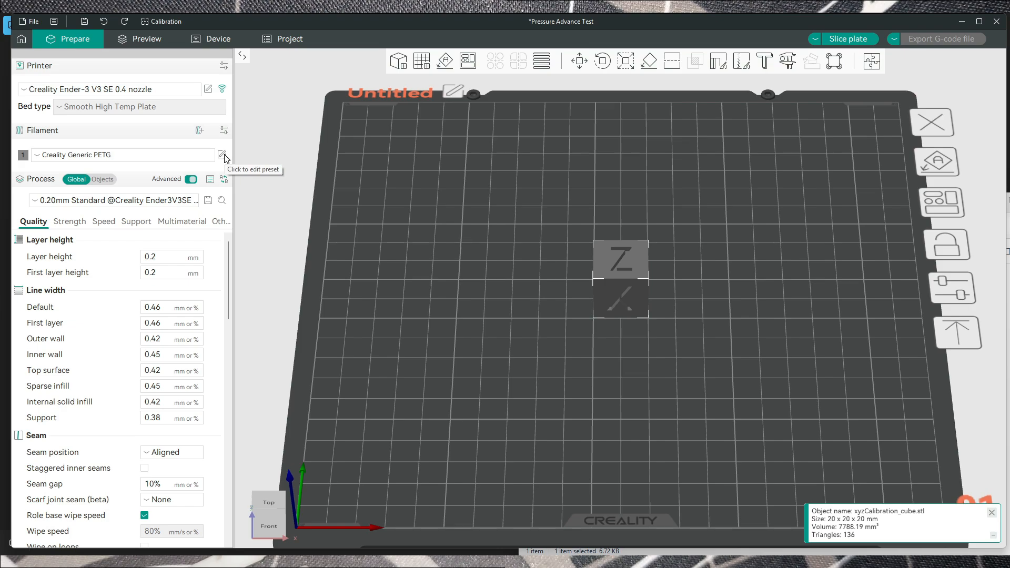
Set the filament's pressure advance value to 0.11, leave it disabled, and close Material settings.
click(222, 154)
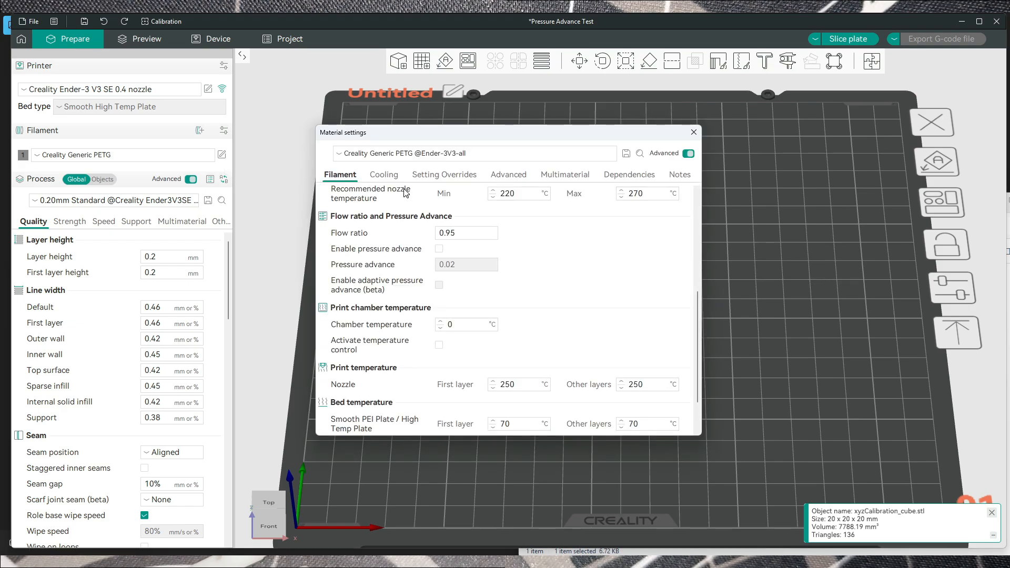
scroll(down, 3)
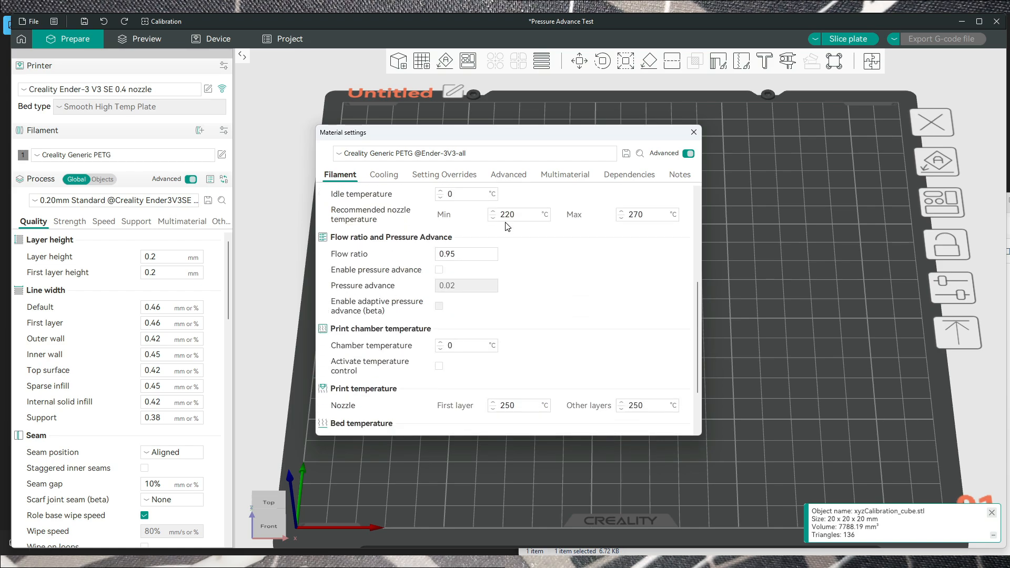
mouse_move(354, 190)
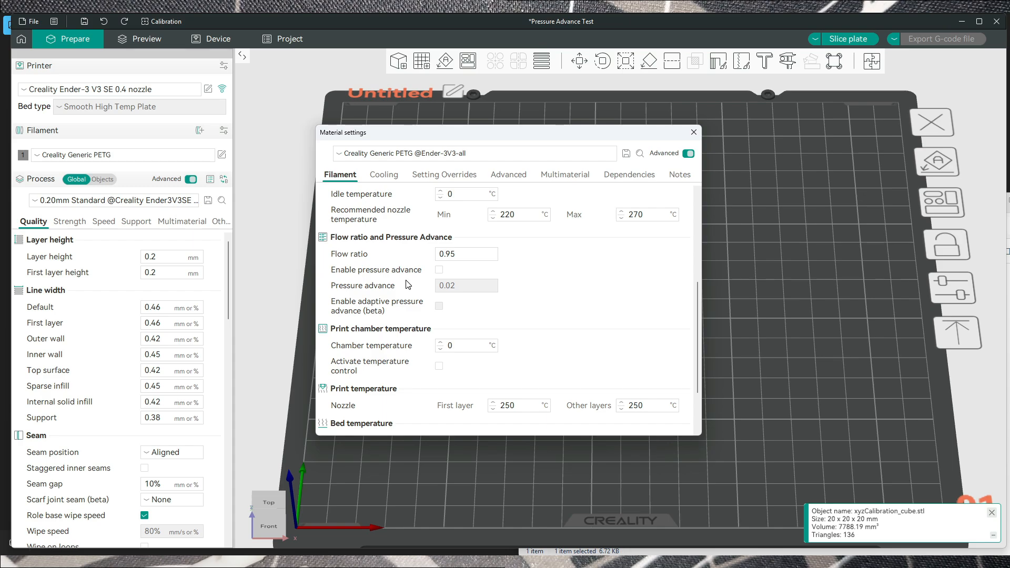
click(439, 269)
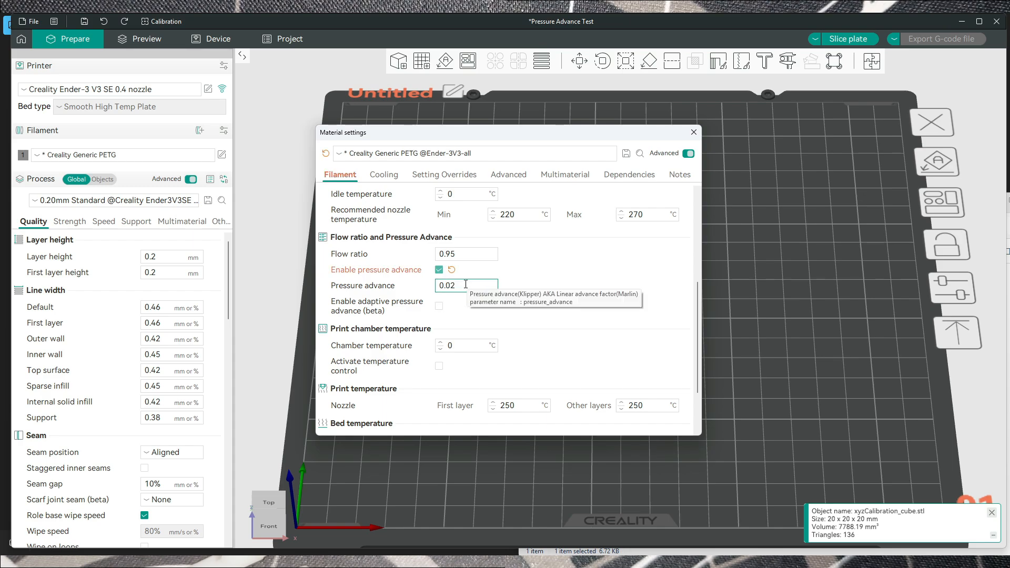
mouse_move(513, 140)
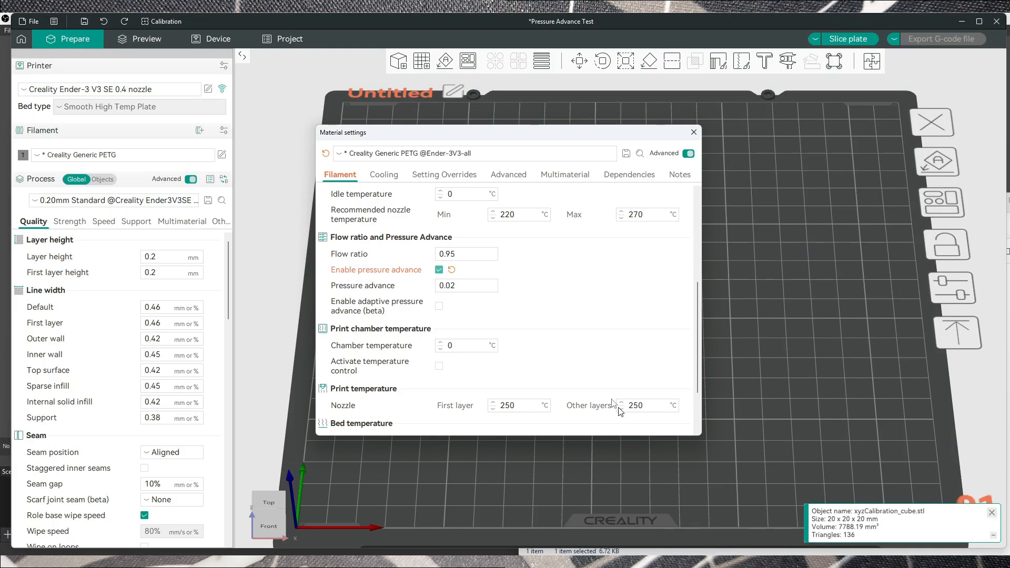
click(464, 285)
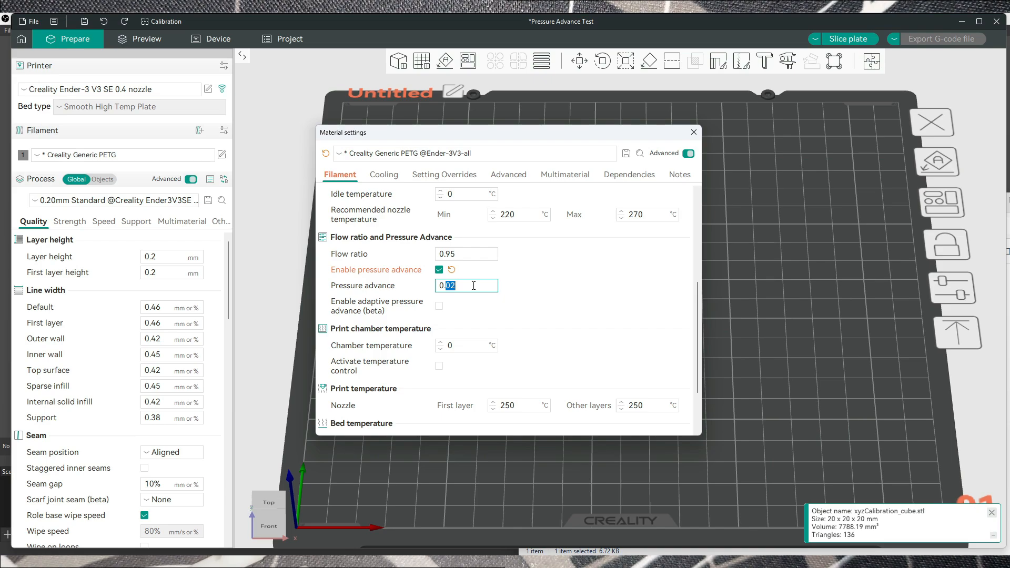
text(0.11)
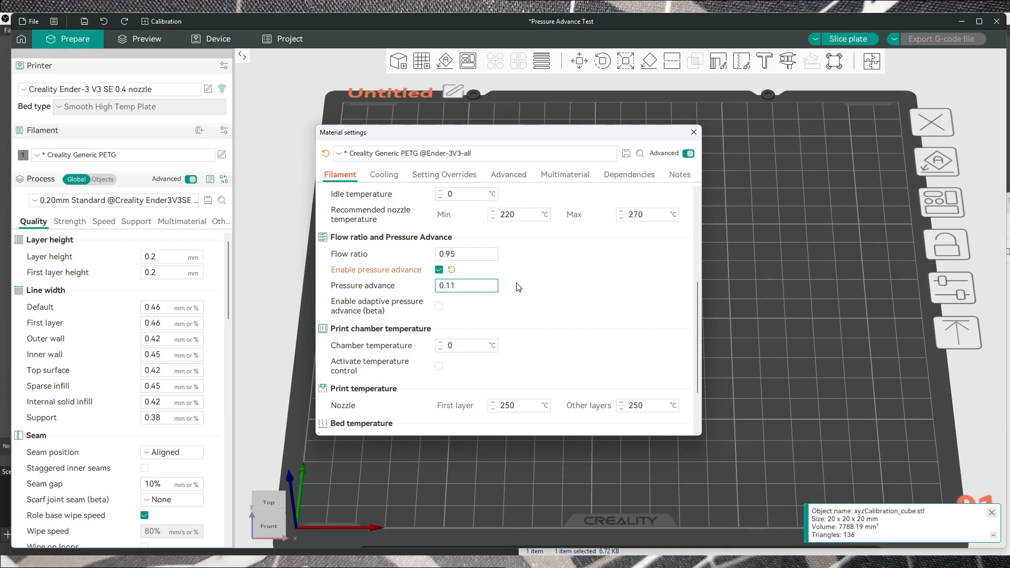
click(439, 270)
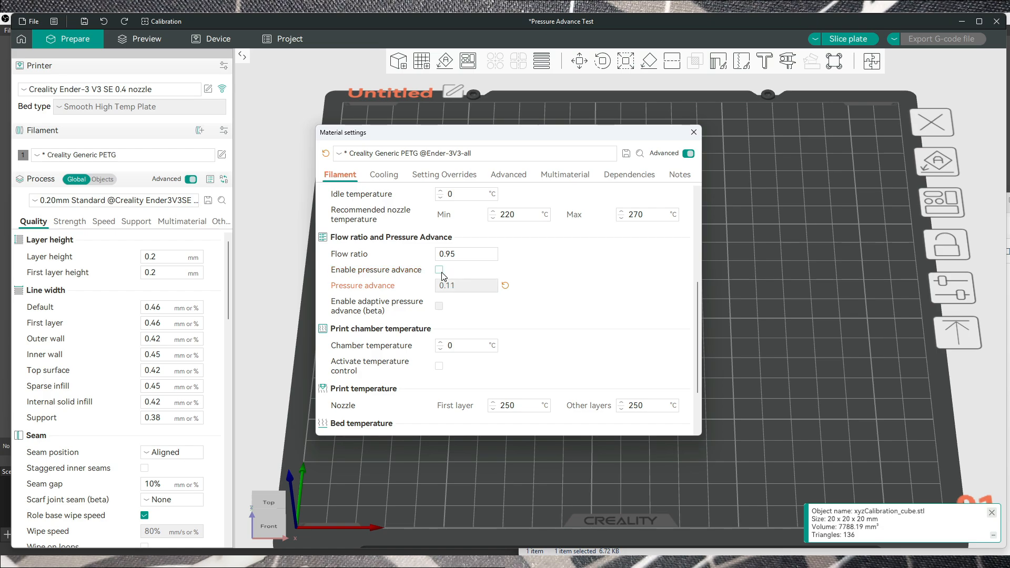
click(693, 133)
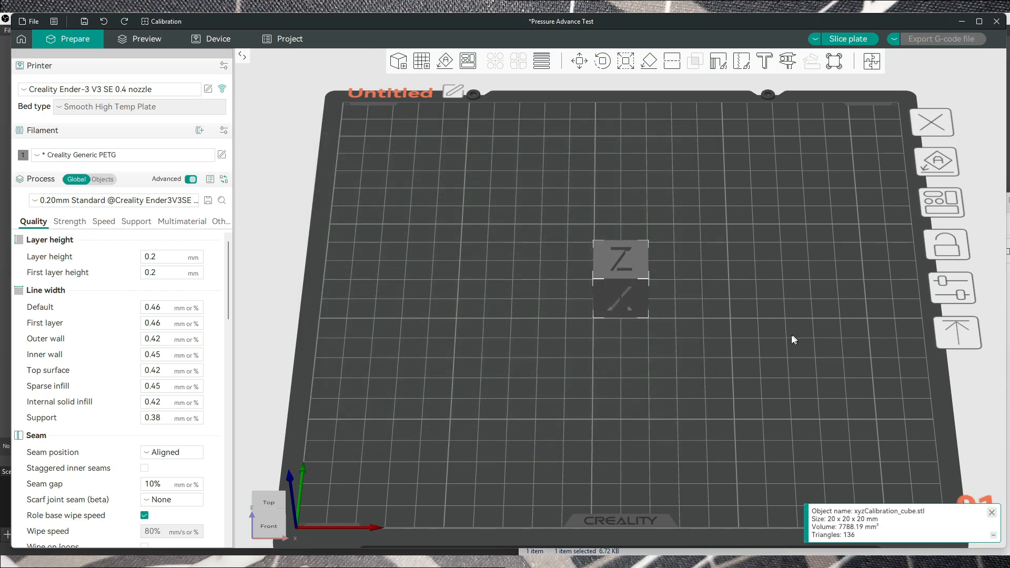
mouse_move(647, 286)
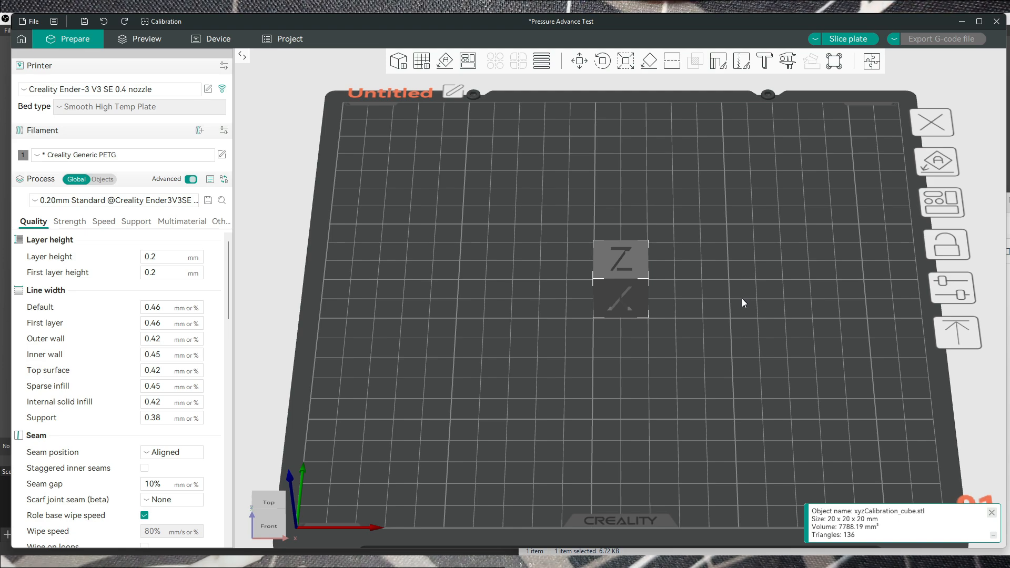
Reopen the PETG filament settings at the pressure advance section.
click(222, 155)
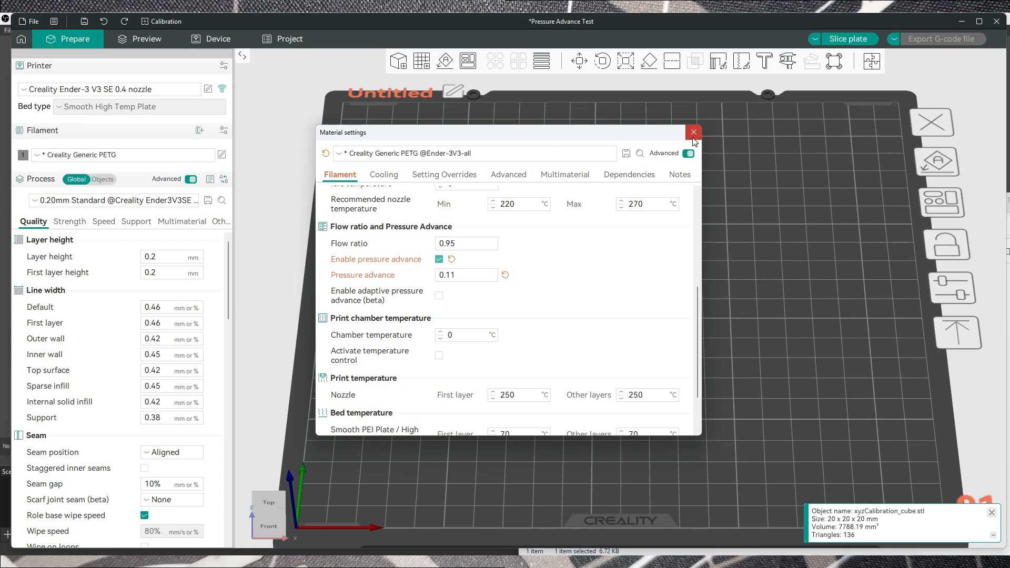
Close the settings to slice the cube, then enable adaptive pressure advance (beta).
click(694, 132)
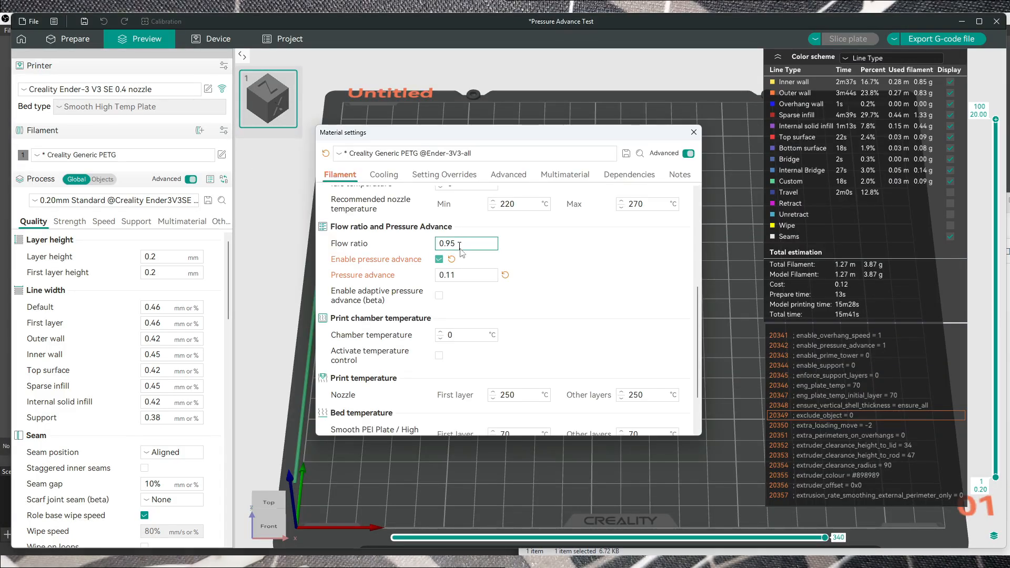
mouse_move(440, 298)
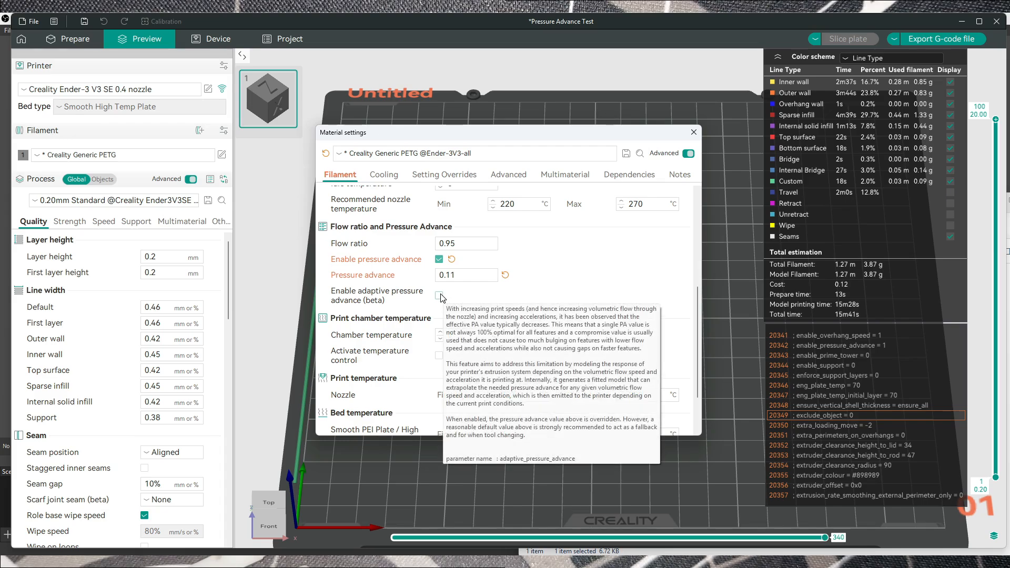
click(440, 295)
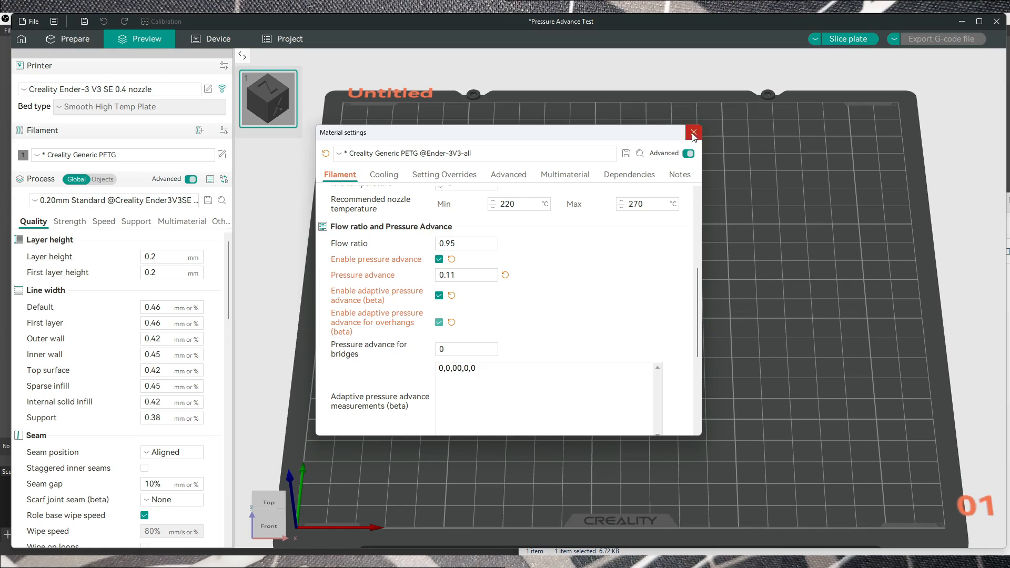
Close the PETG Material settings window.
click(694, 133)
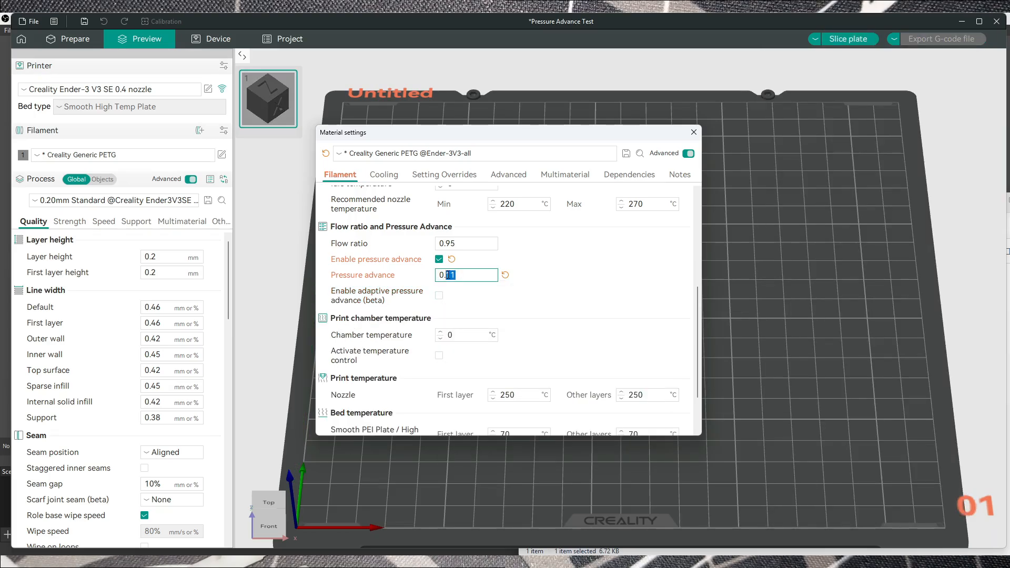
Set the PETG pressure advance to 0.4 and slice the plate.
text(0.4)
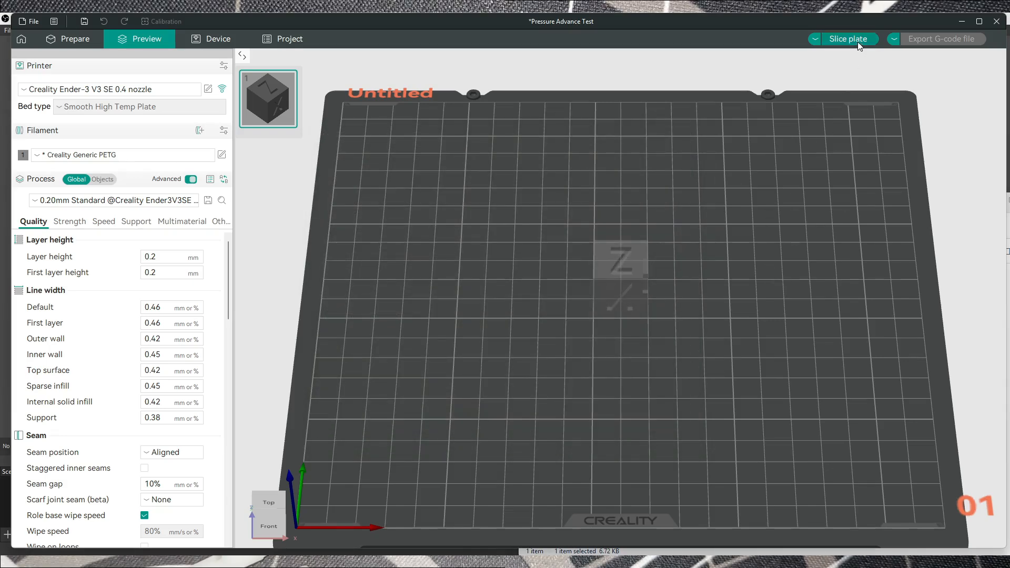
click(850, 38)
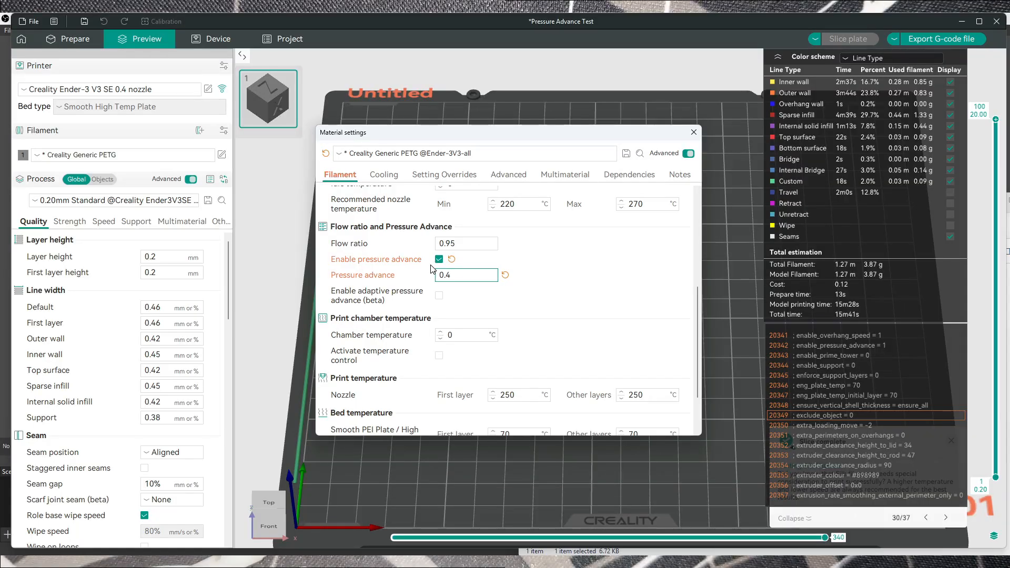
Disable pressure advance in the PETG filament preset, keeping the 0.4 value.
click(439, 259)
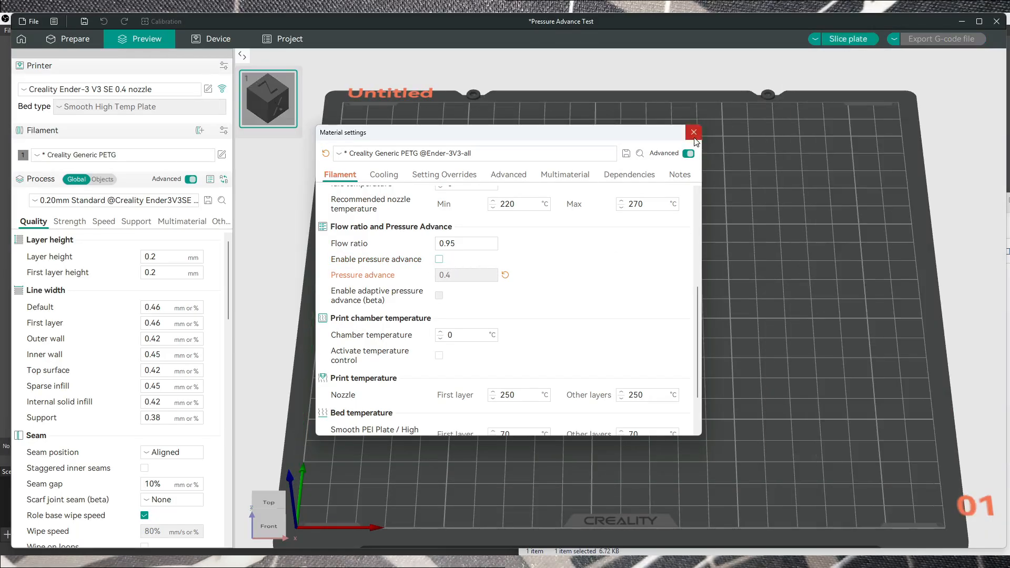
click(694, 133)
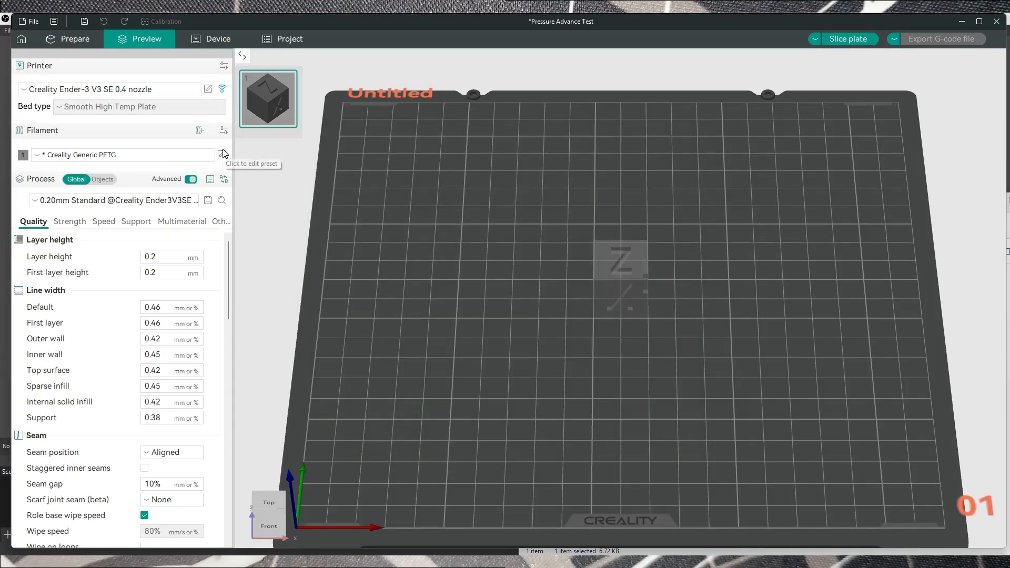
click(223, 153)
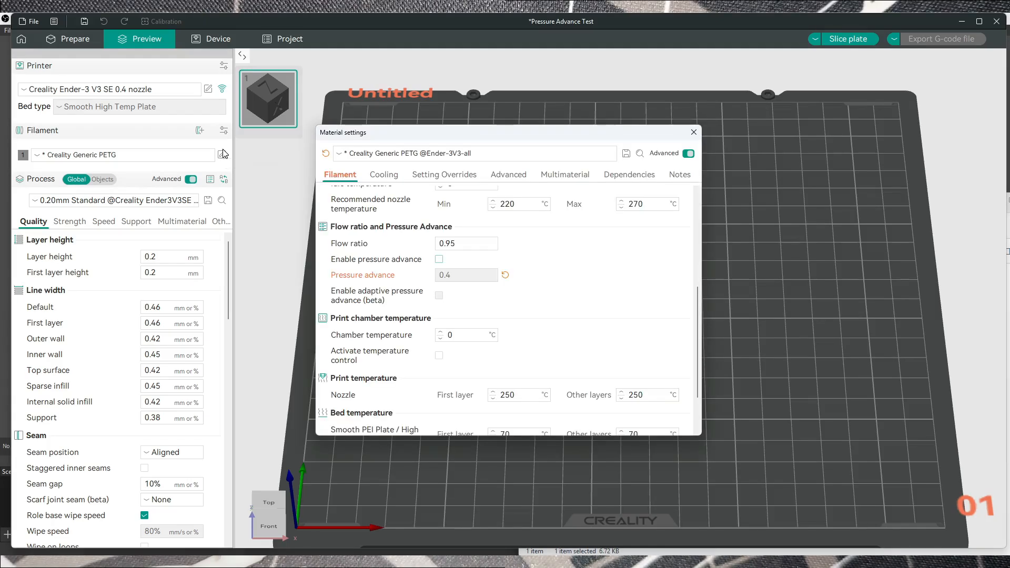
mouse_move(413, 232)
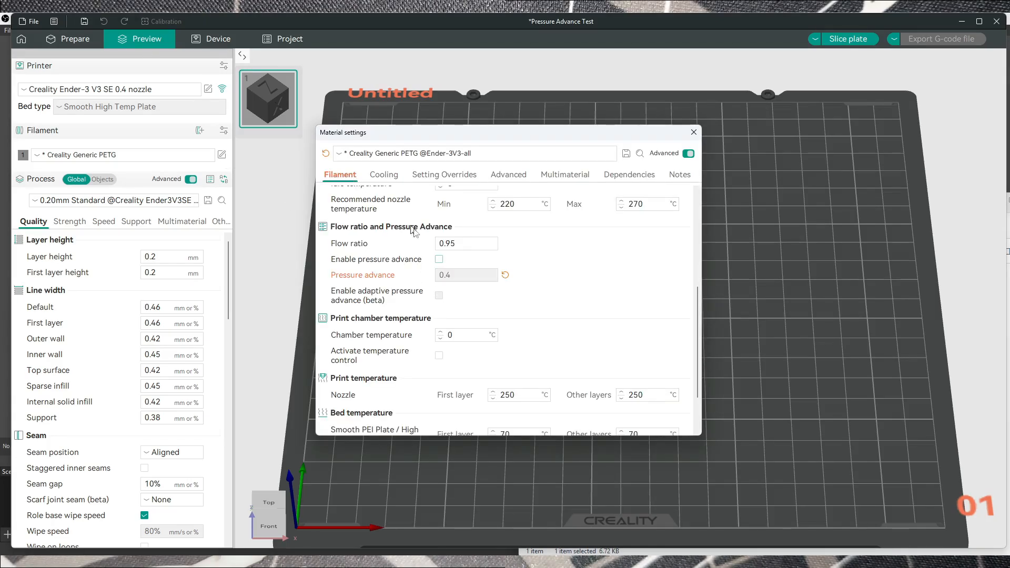
click(439, 259)
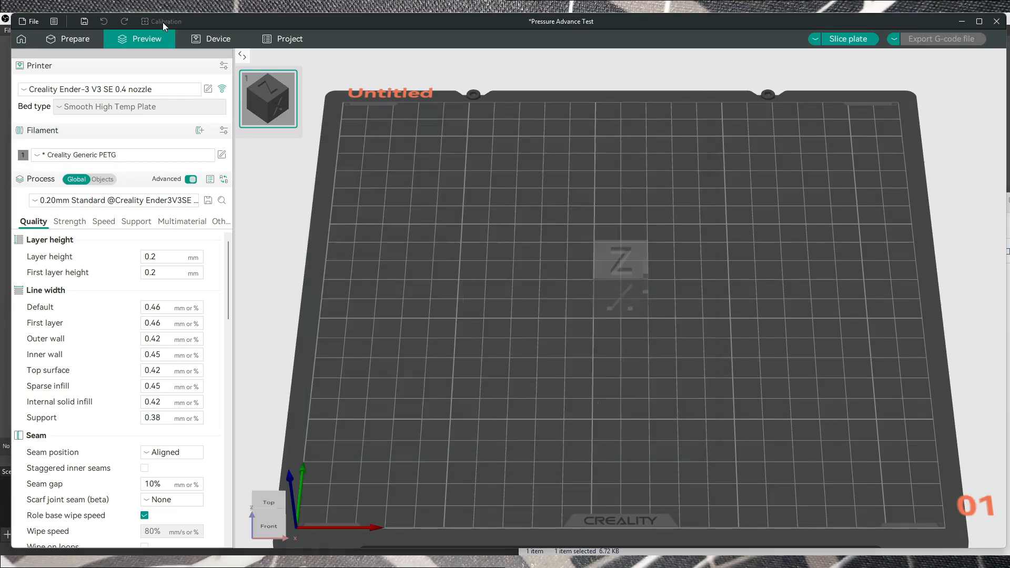
Browse the Calibration menu's list of tests.
click(163, 21)
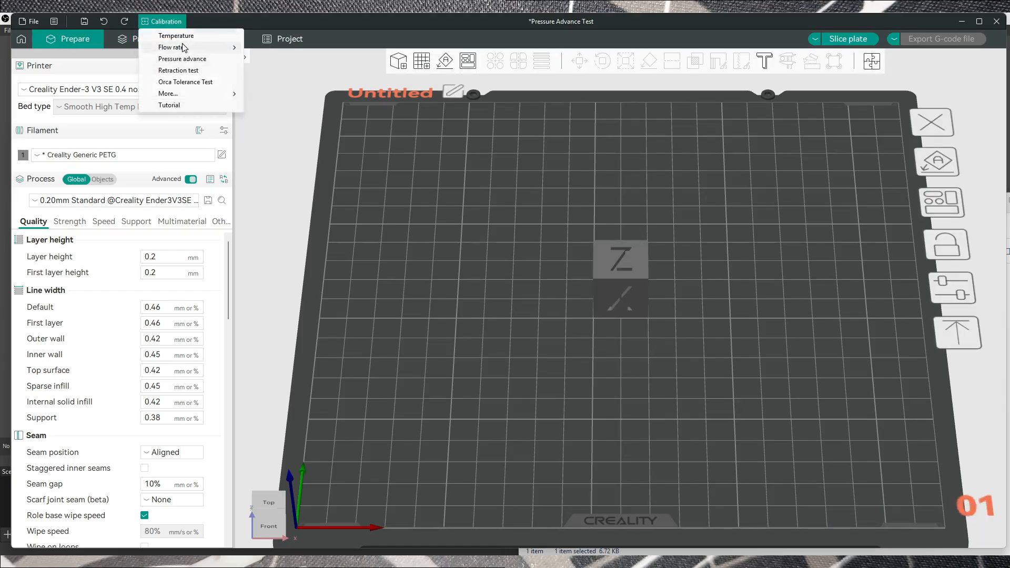
click(182, 59)
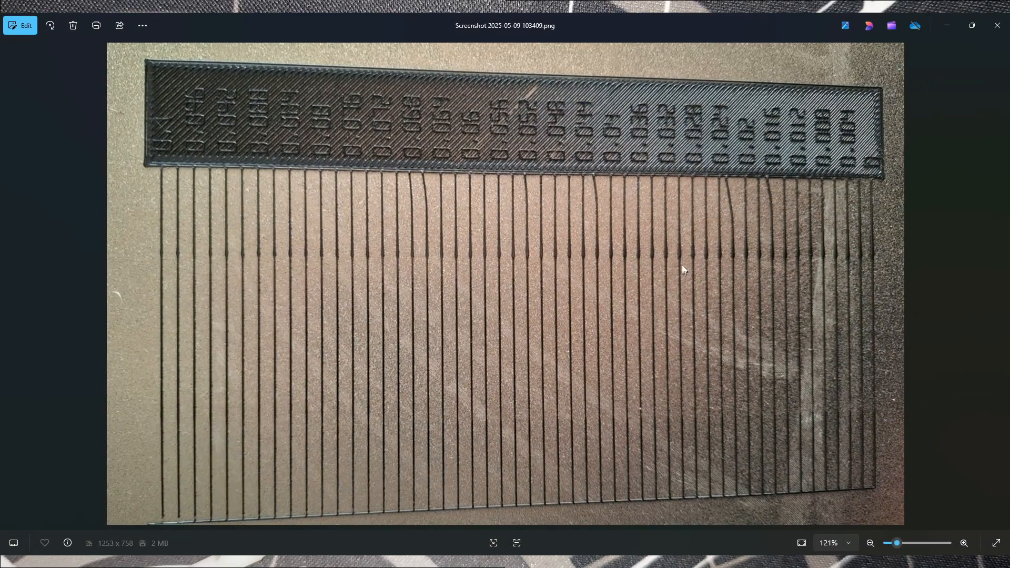
mouse_move(650, 134)
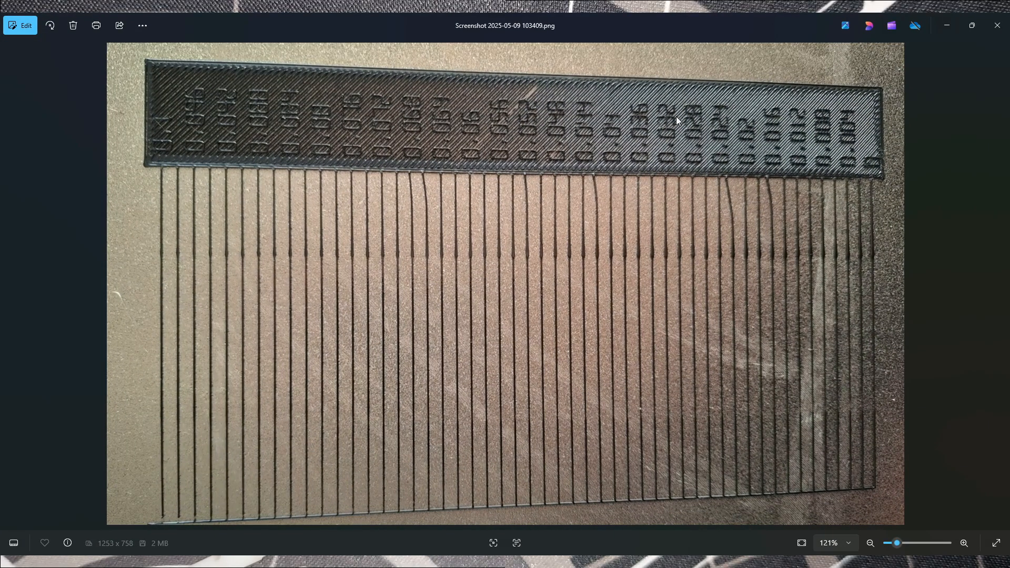
mouse_move(665, 415)
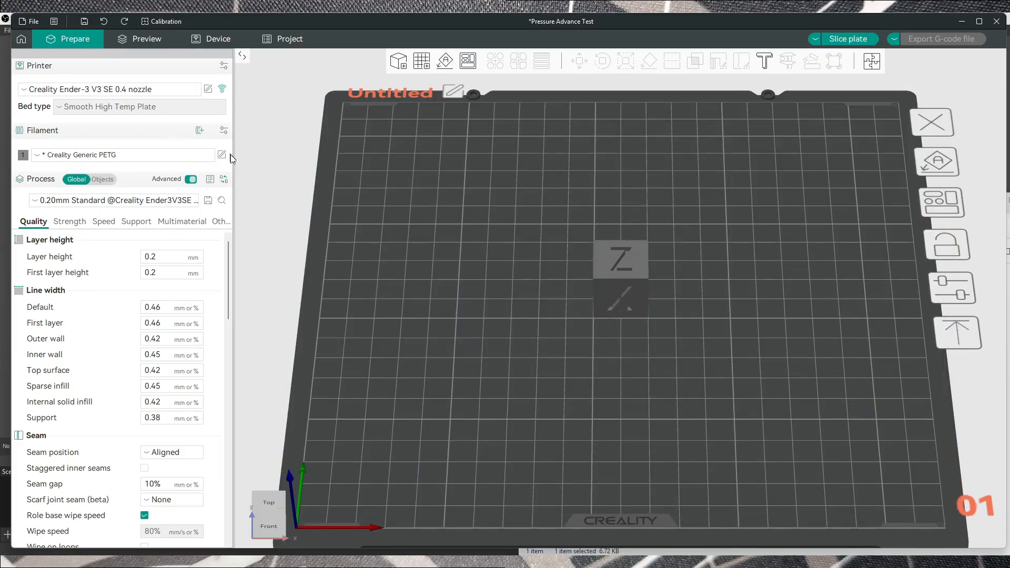
Set PETG pressure advance to 0.11 and enable adaptive pressure advance (beta).
click(221, 154)
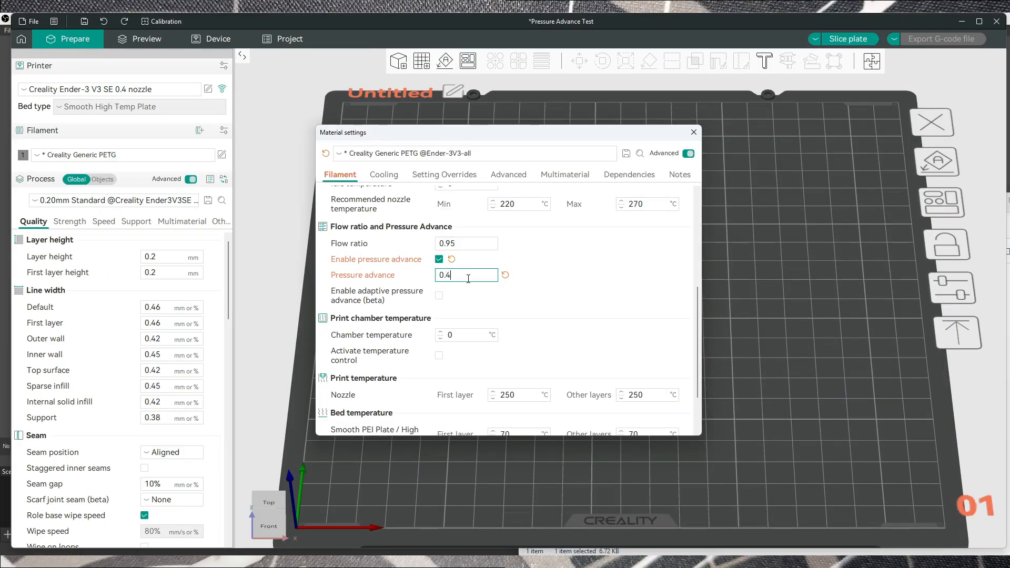
double_click(446, 275)
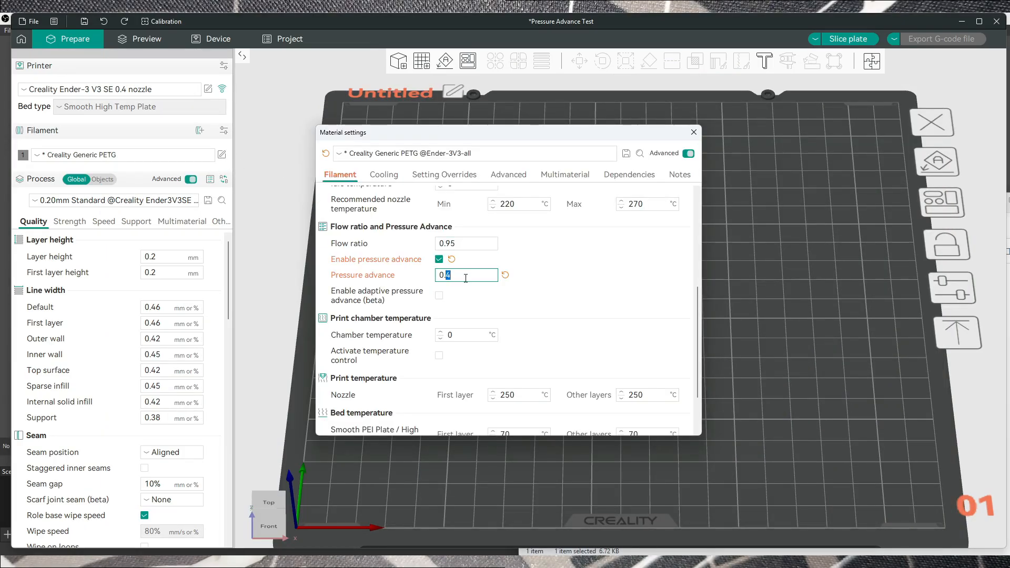
text(0.11)
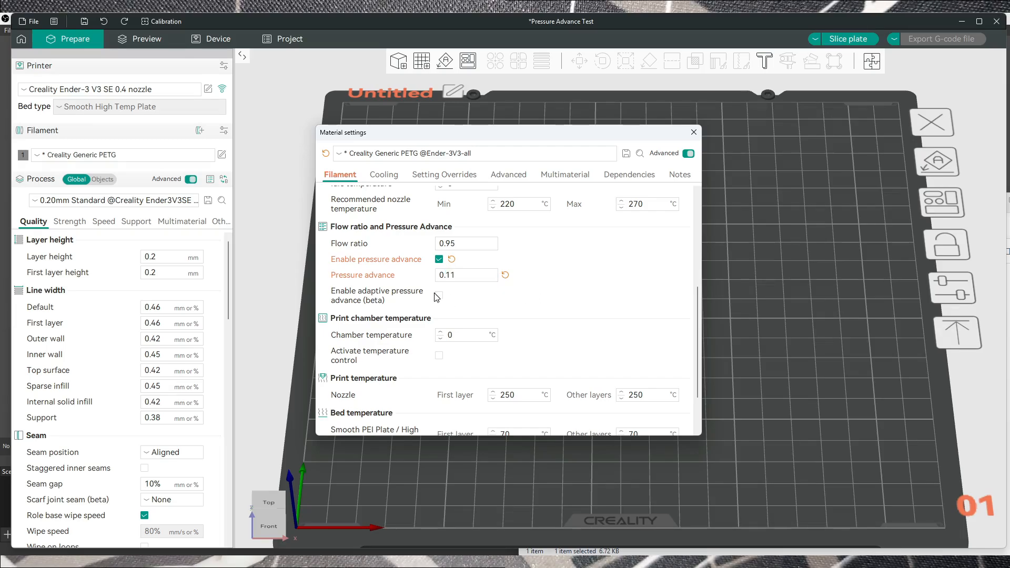
click(439, 295)
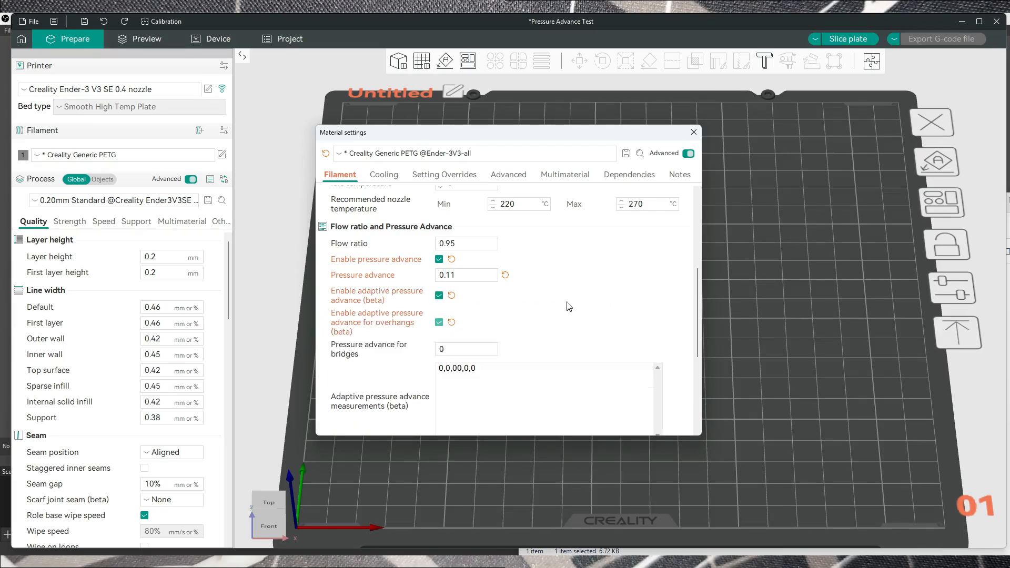